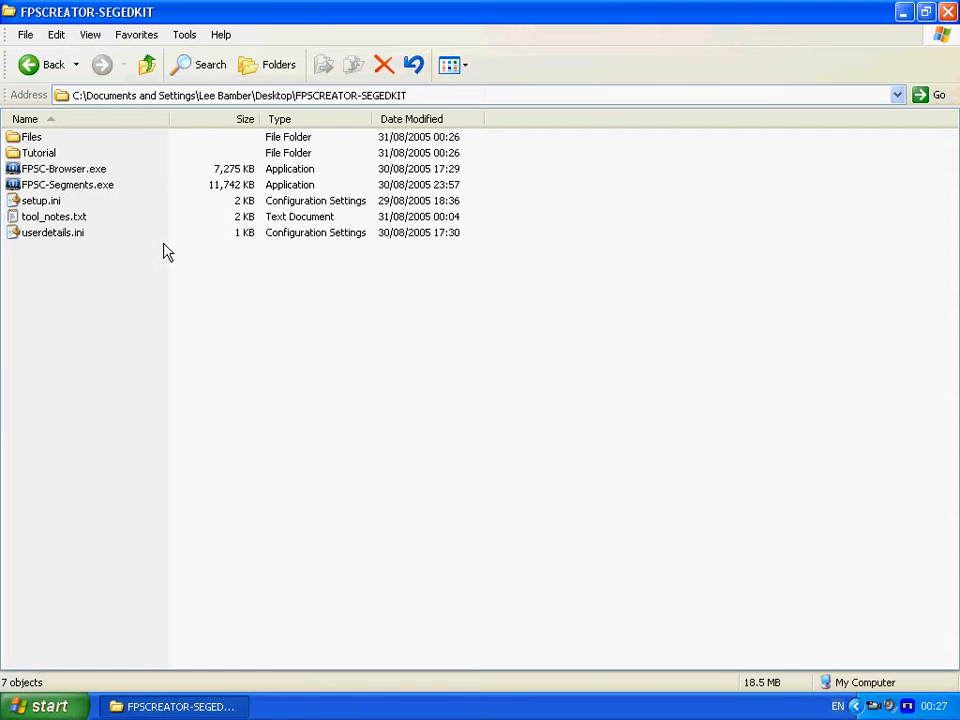
Step: Look inside the room assets folder, then return to Tutorial's Raw Assets folder
double_click(32, 152)
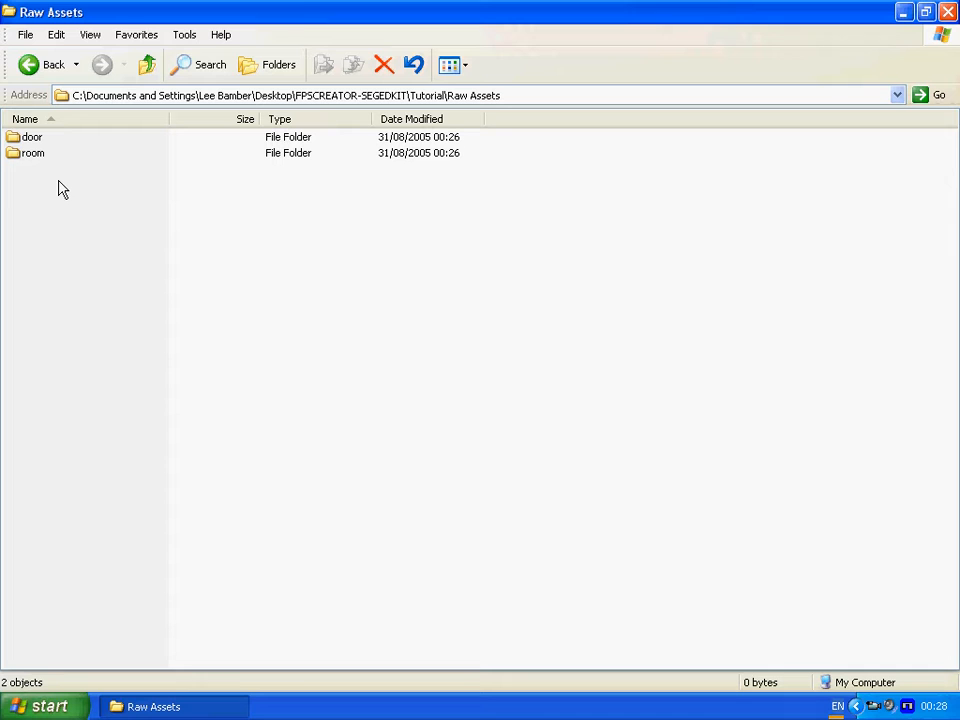
mouse_move(34, 172)
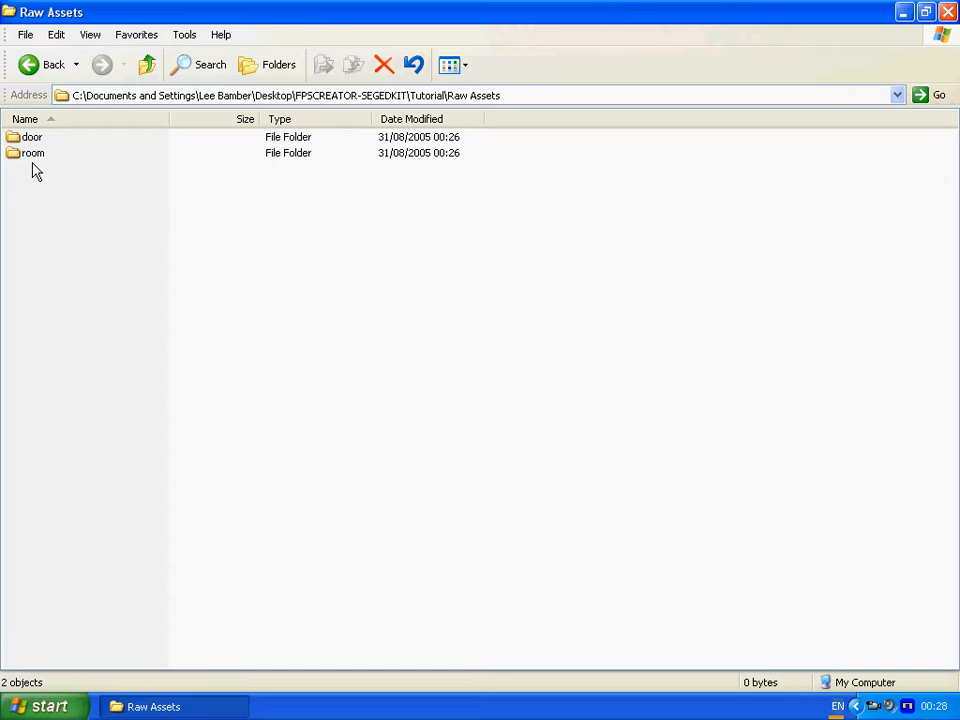
double_click(32, 152)
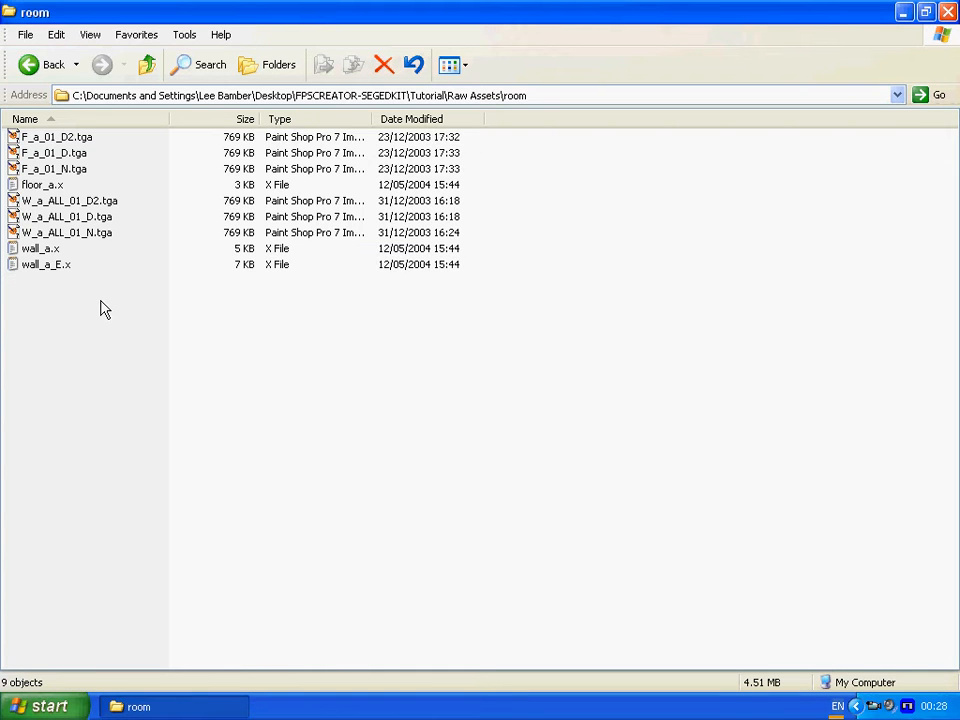
left_click(32, 62)
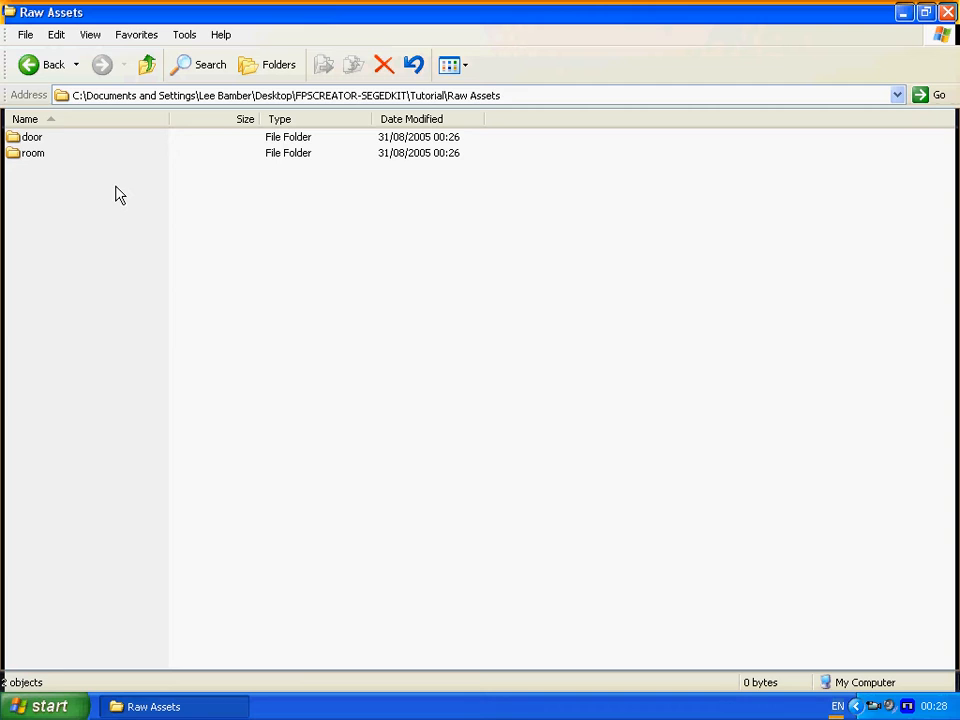
mouse_move(82, 216)
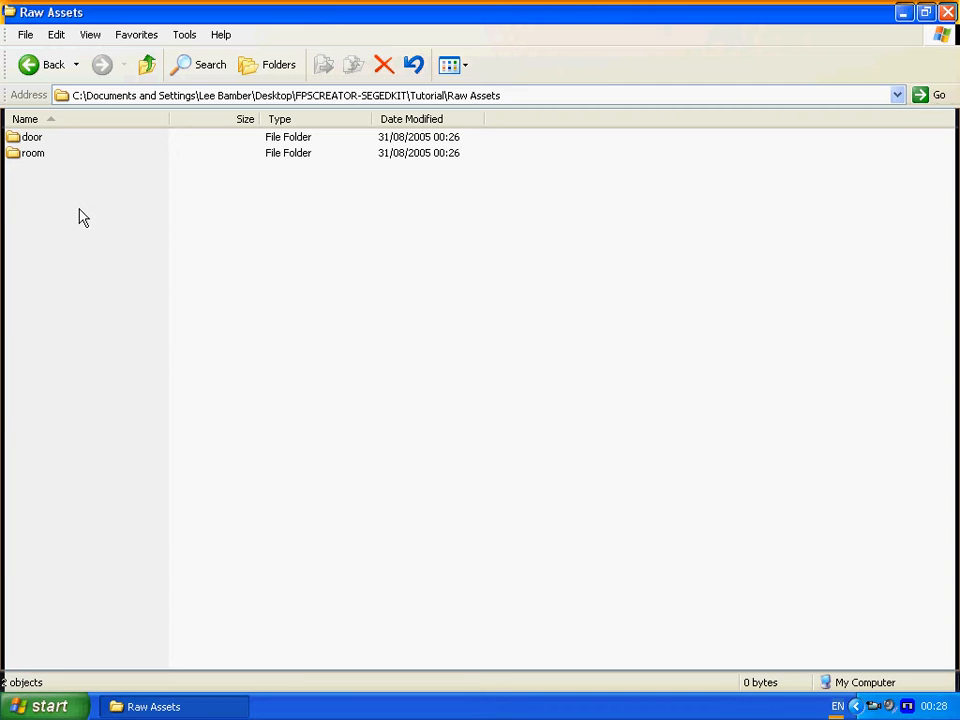
mouse_move(52, 204)
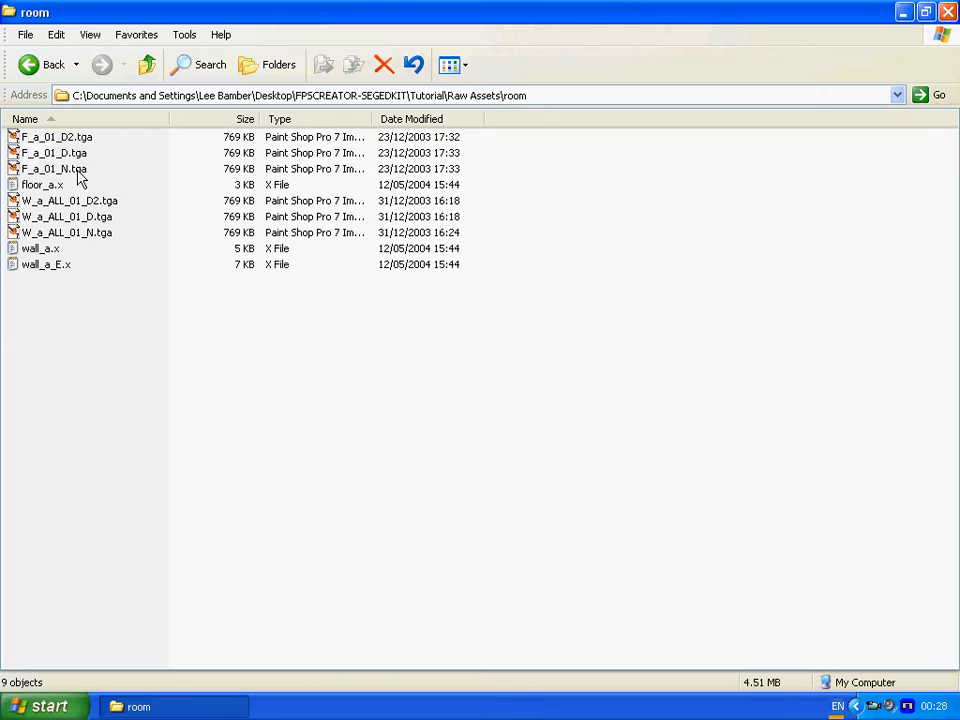
Step: Select floor_a.x, wall_a.x and wall_a_E.x together, then go back up to FPSCREATOR-SEGEDKIT
left_click(40, 186)
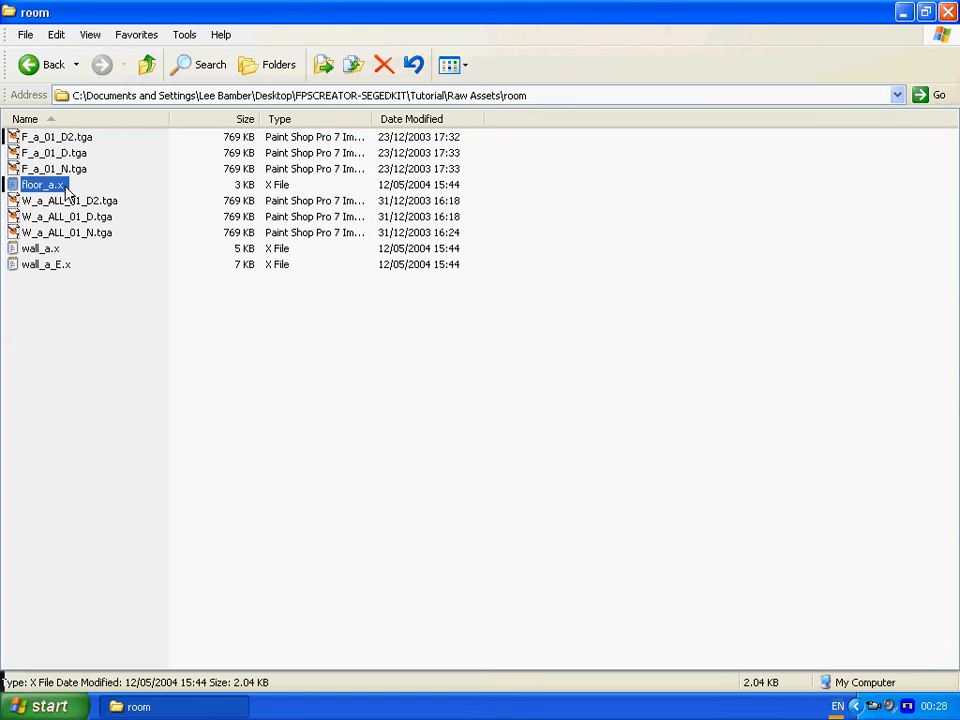
left_click(36, 248)
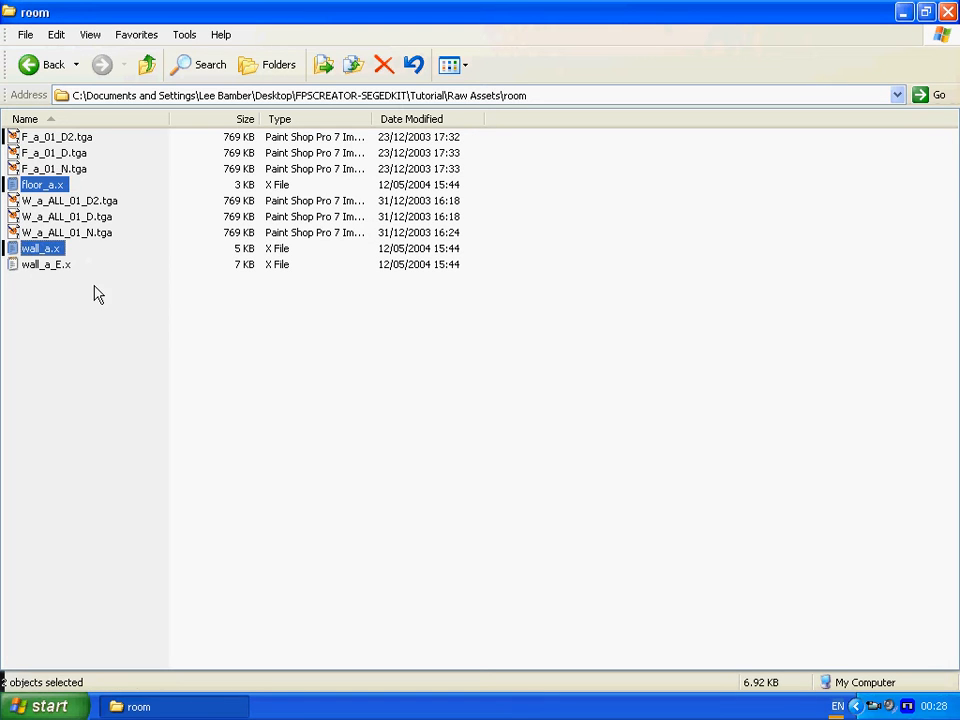
left_click(44, 264)
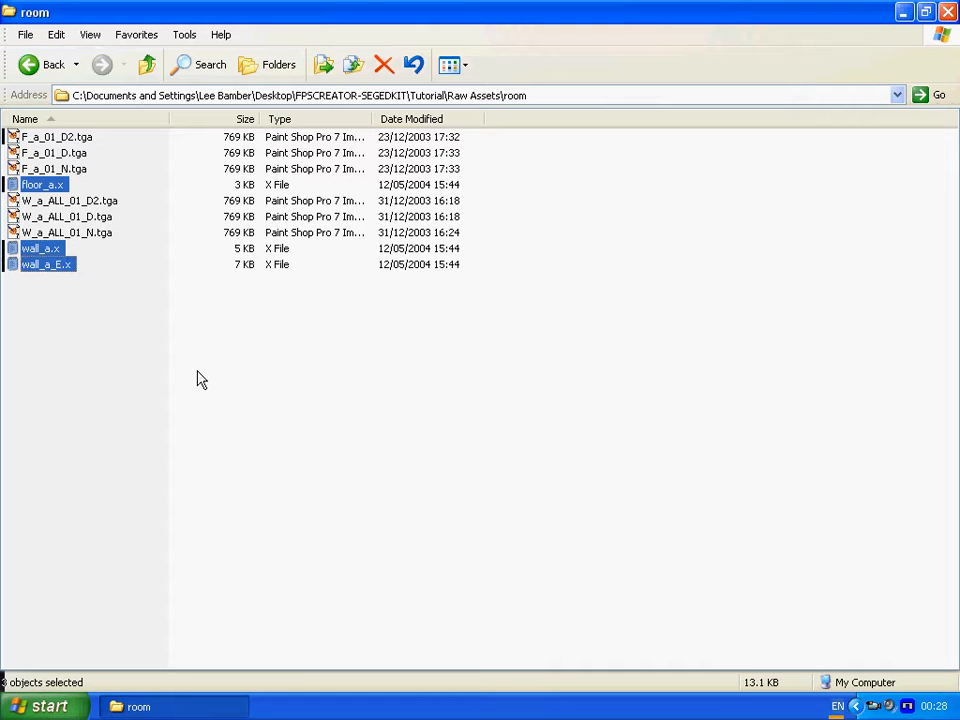
mouse_move(182, 332)
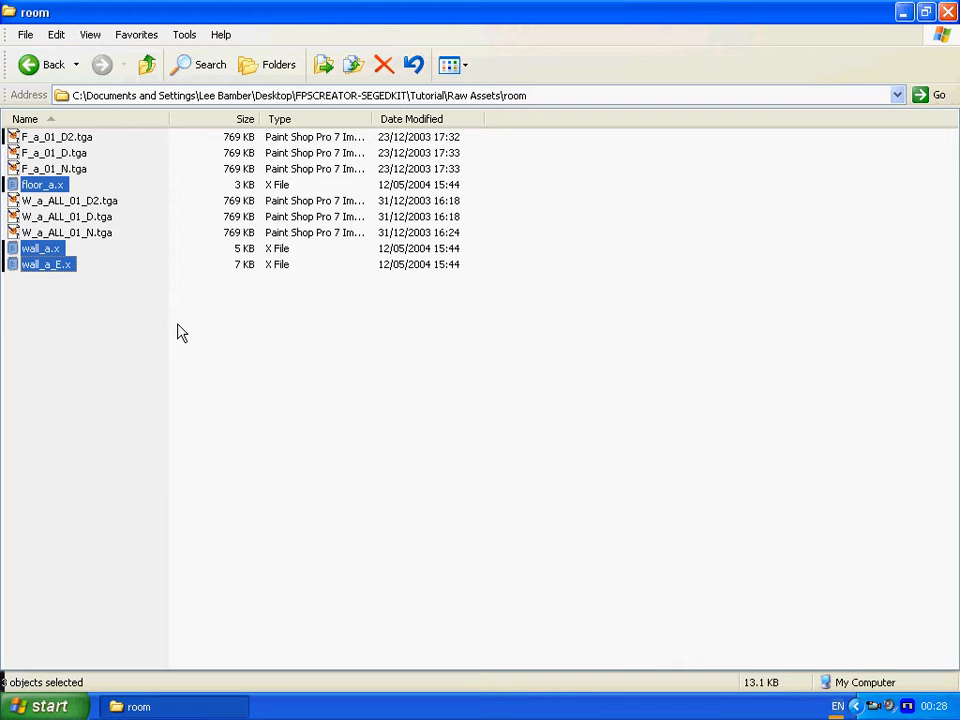
left_click(24, 64)
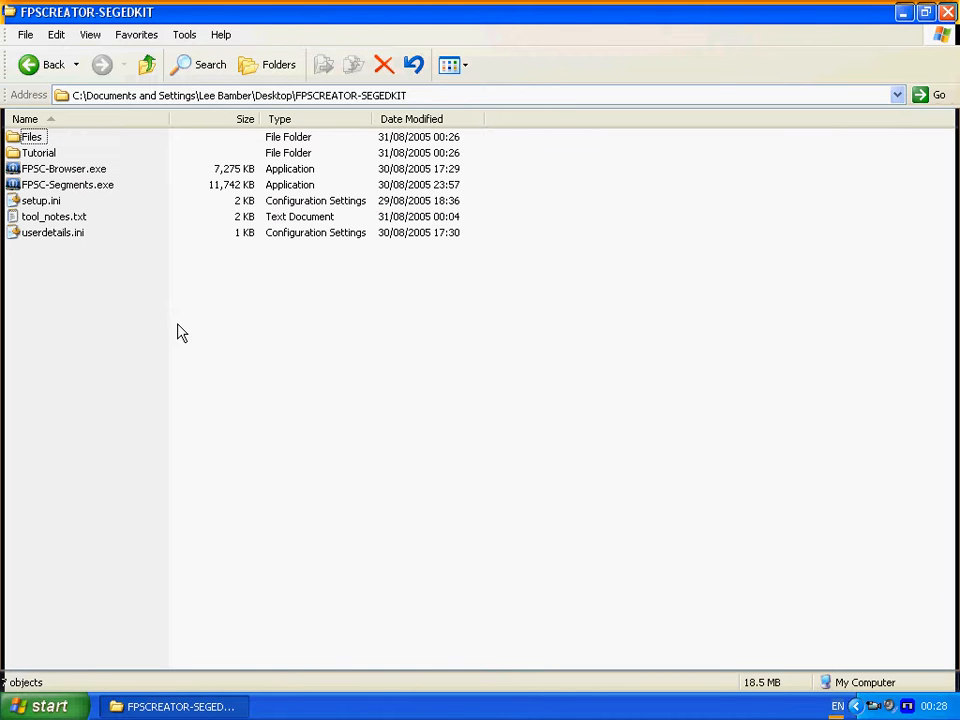
Step: Browse into Files\meshbank\user
double_click(32, 152)
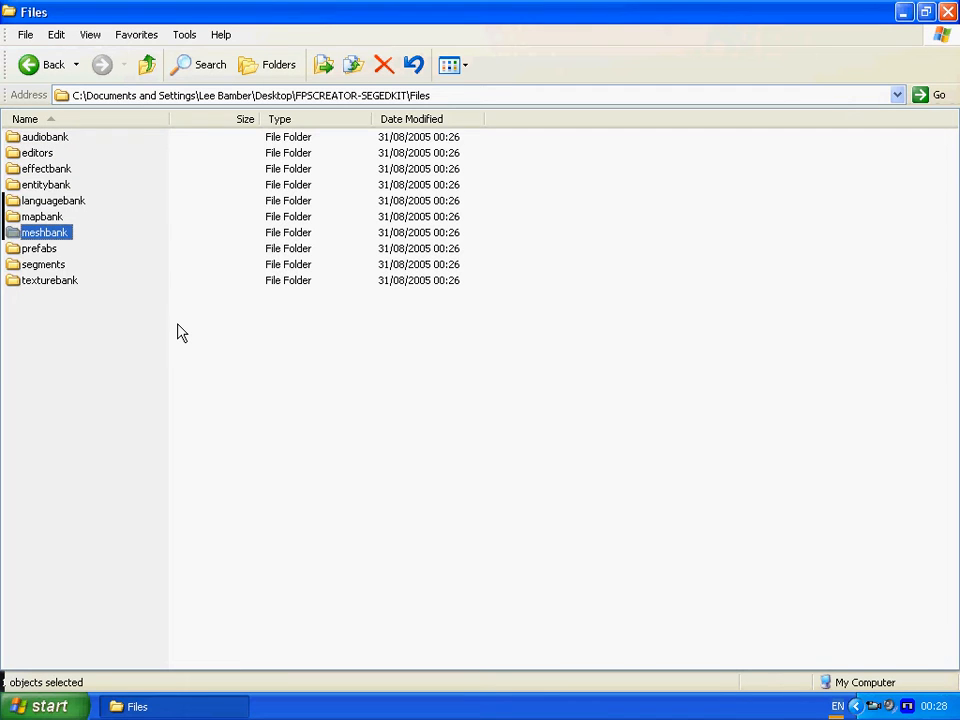
double_click(42, 232)
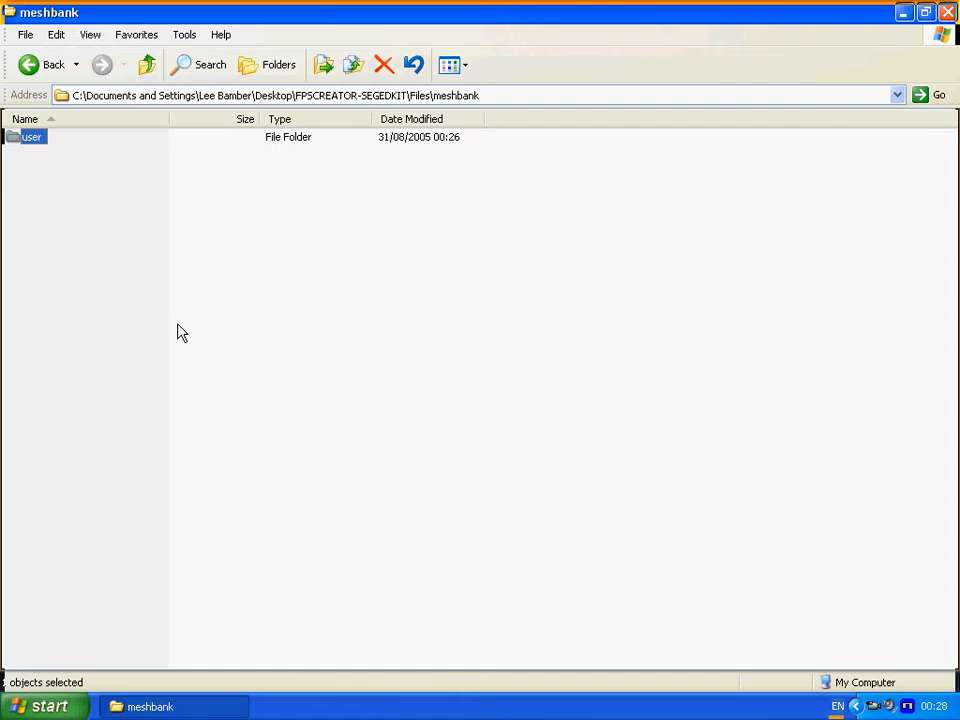
double_click(32, 138)
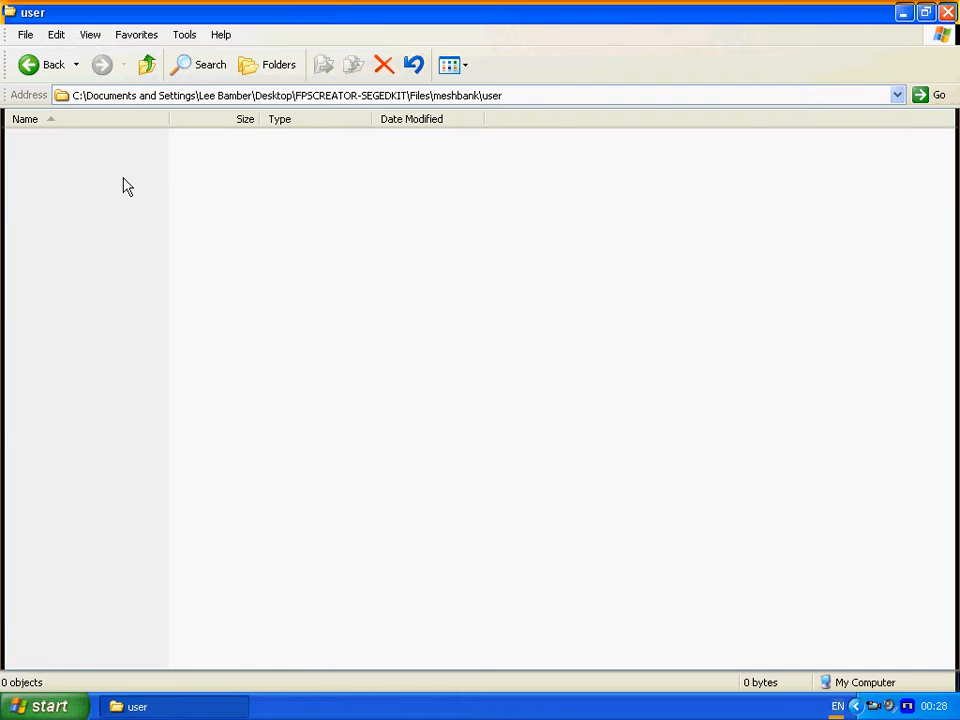
mouse_move(144, 222)
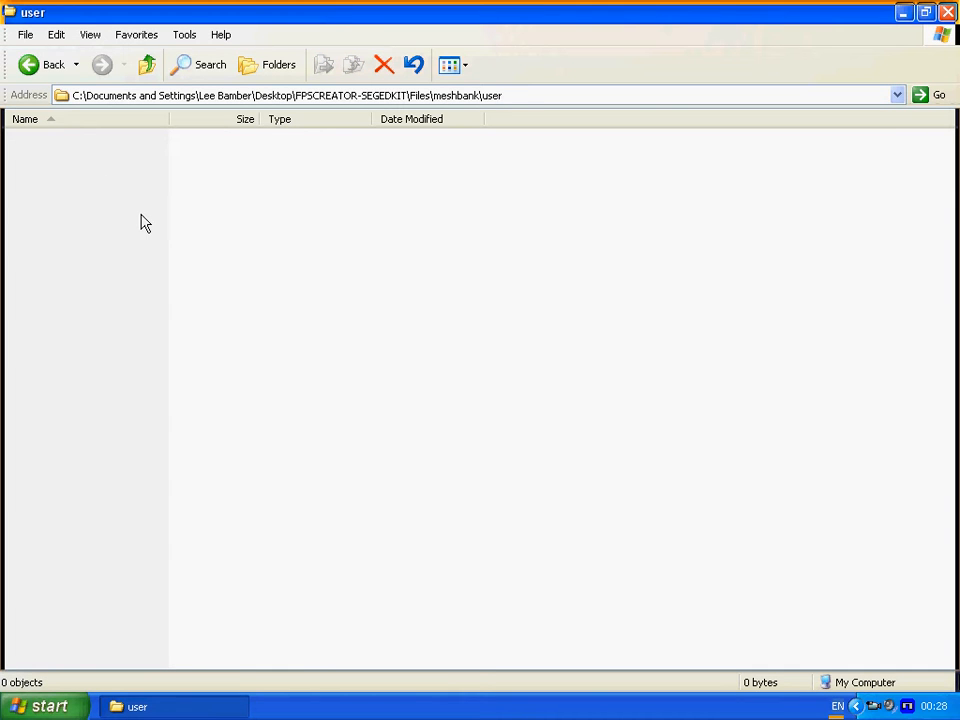
mouse_move(84, 188)
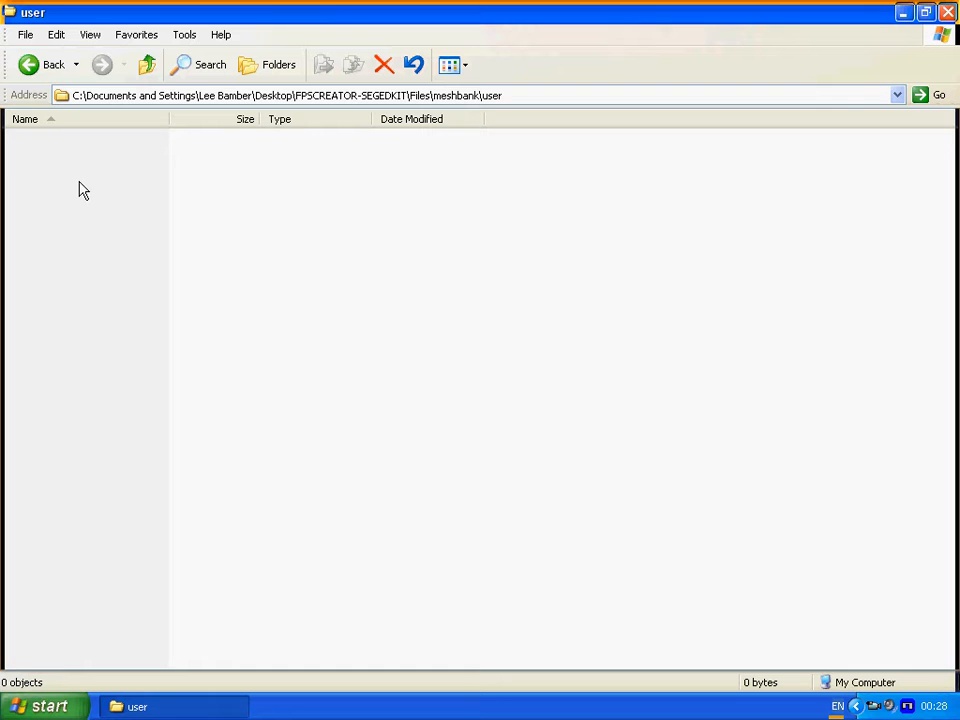
mouse_move(72, 192)
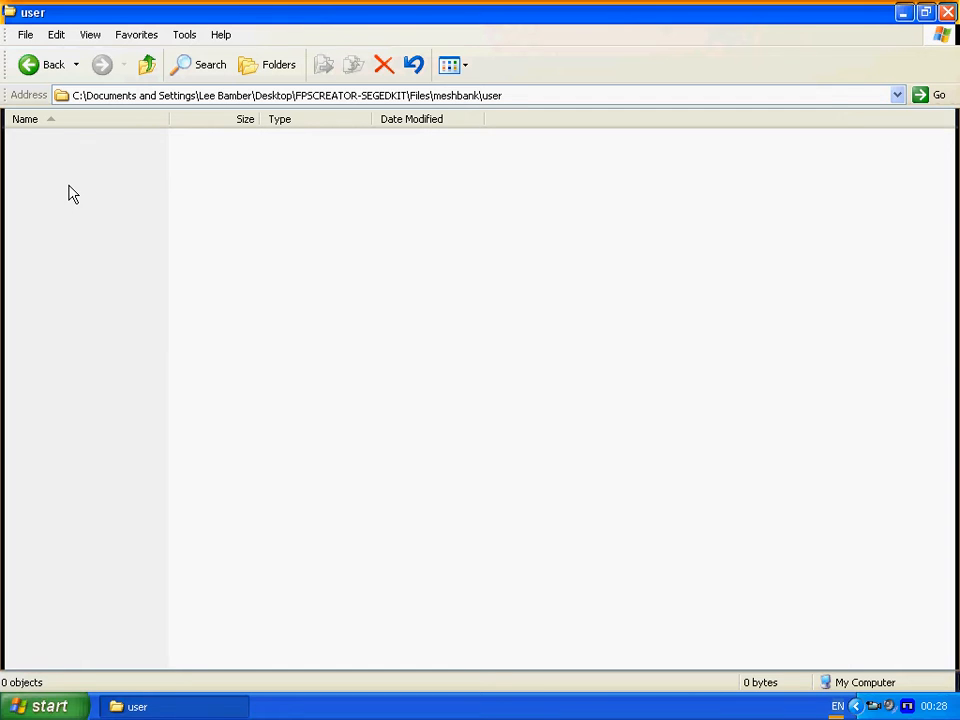
Step: Create a new folder named 'myroo…' for the room meshes and open it
right_click(72, 192)
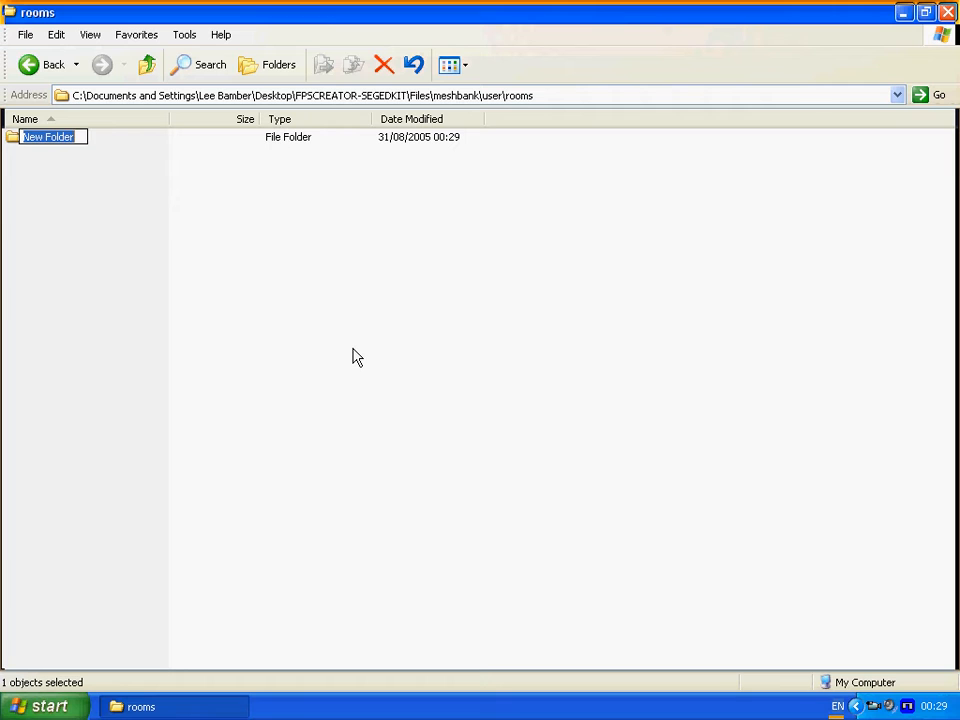
type("myroo")
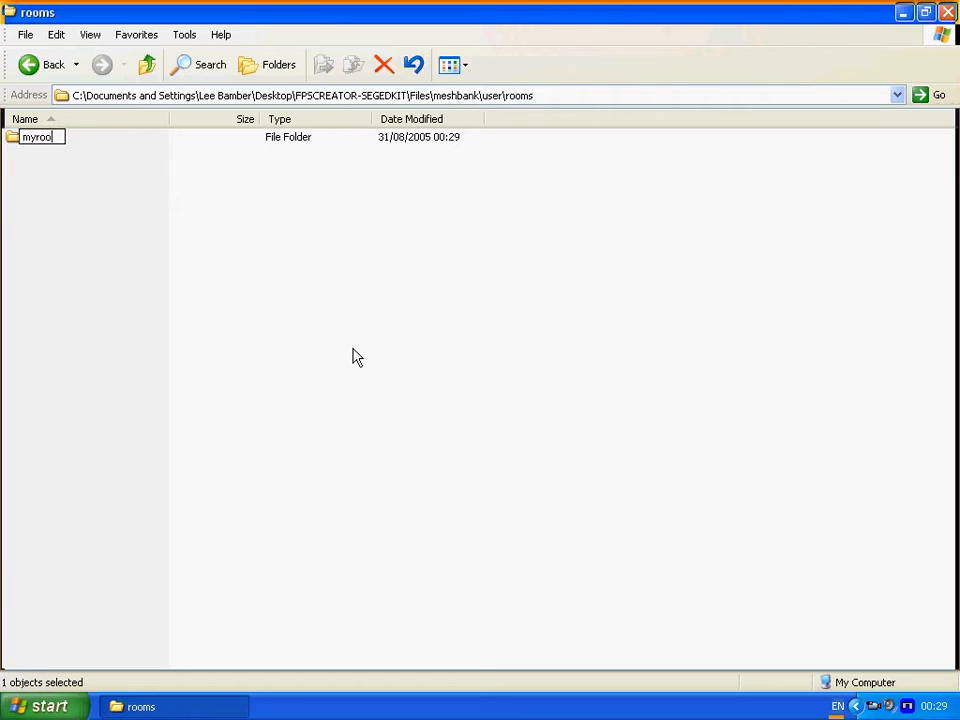
double_click(40, 140)
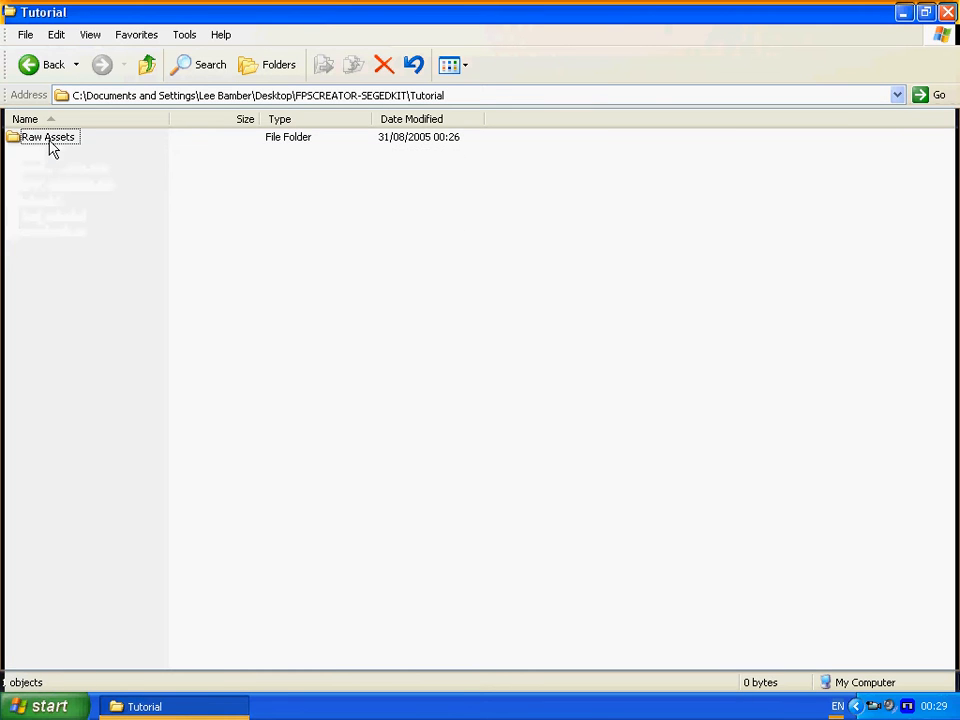
Step: Browse into the empty Files\texturebank\user folder
double_click(46, 140)
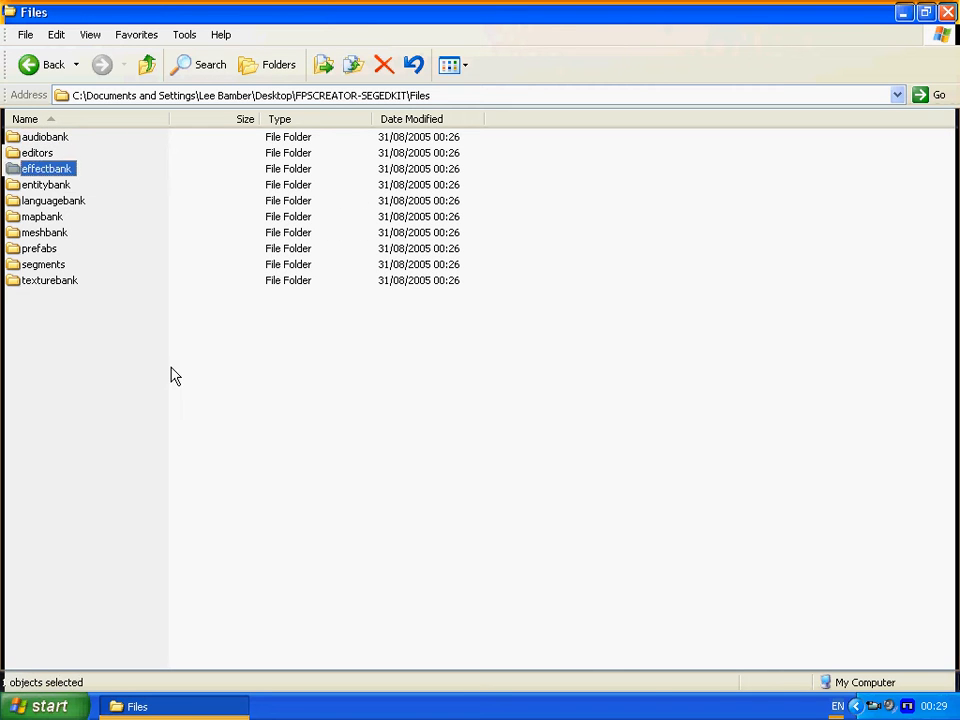
double_click(48, 280)
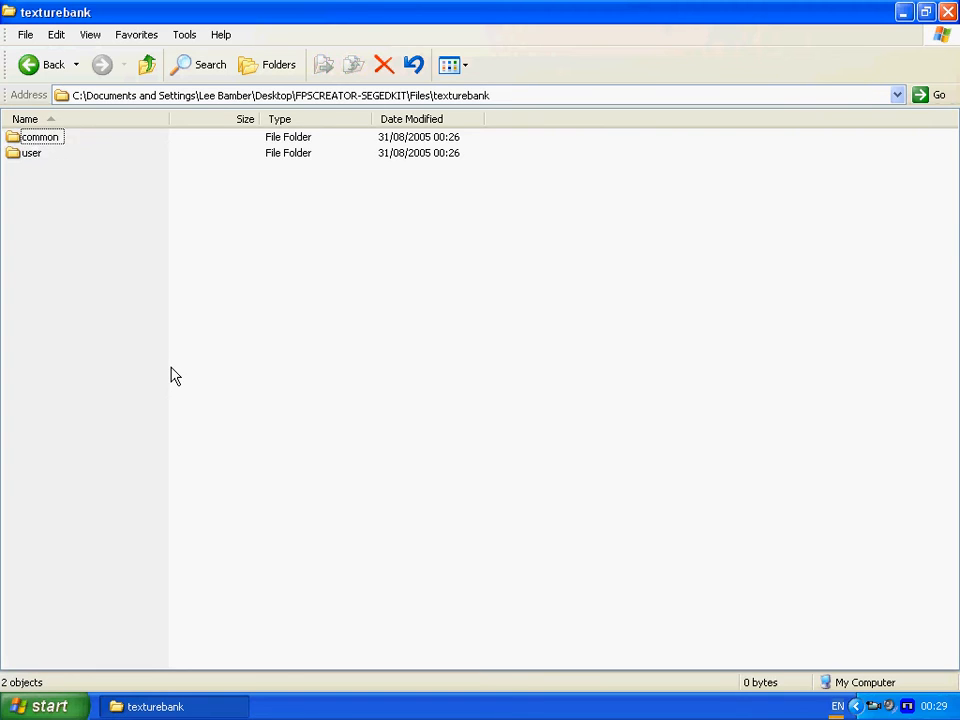
double_click(30, 152)
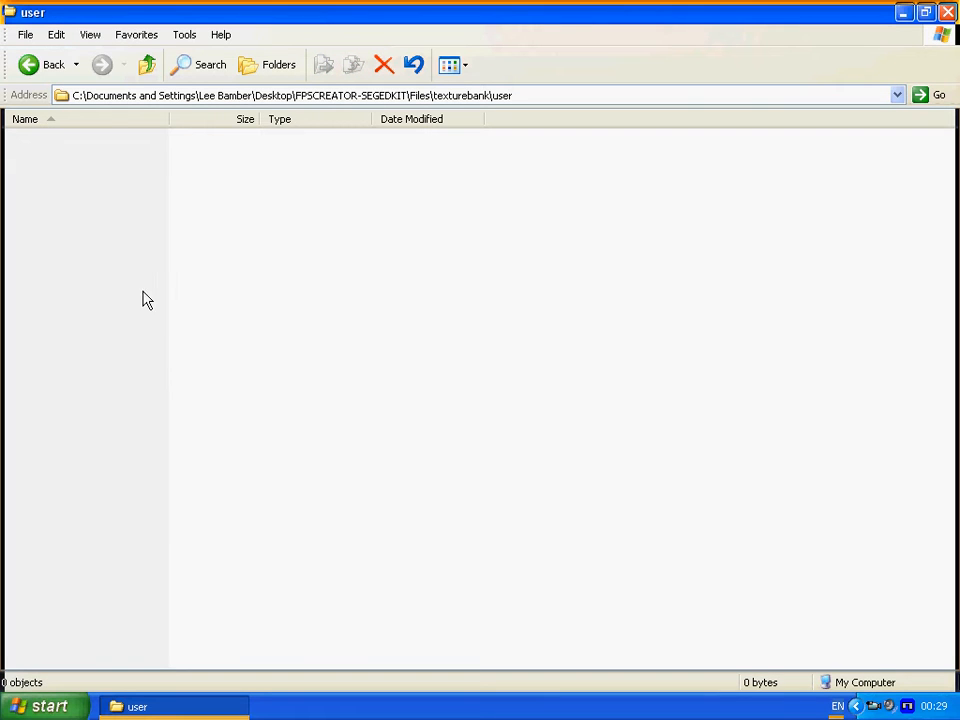
Step: Create a new folder named rooms inside texturebank\user
right_click(144, 298)
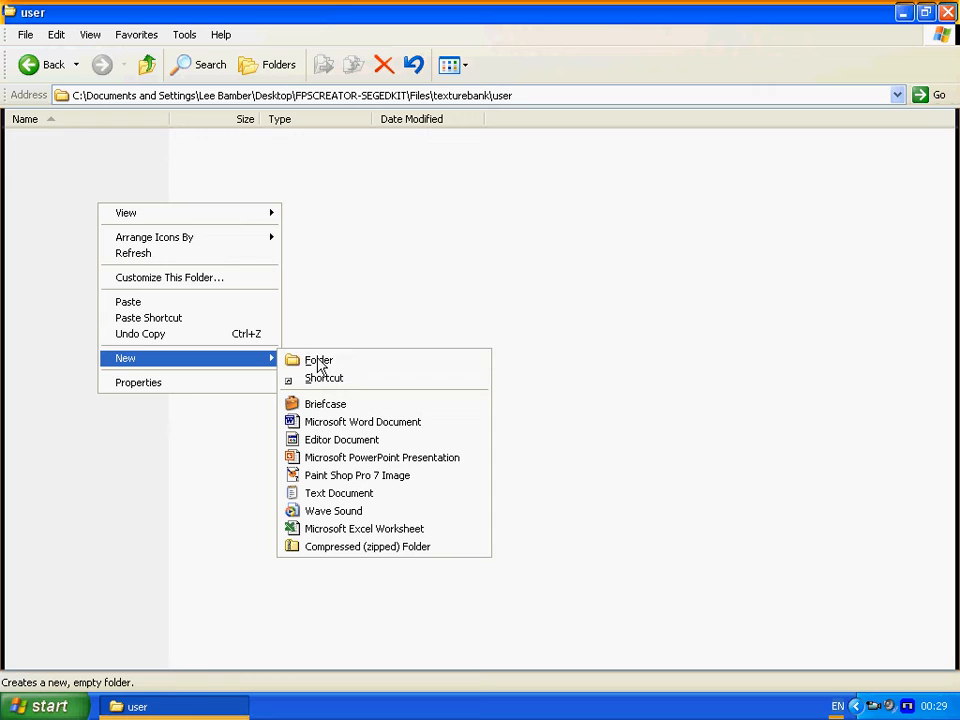
mouse_move(336, 360)
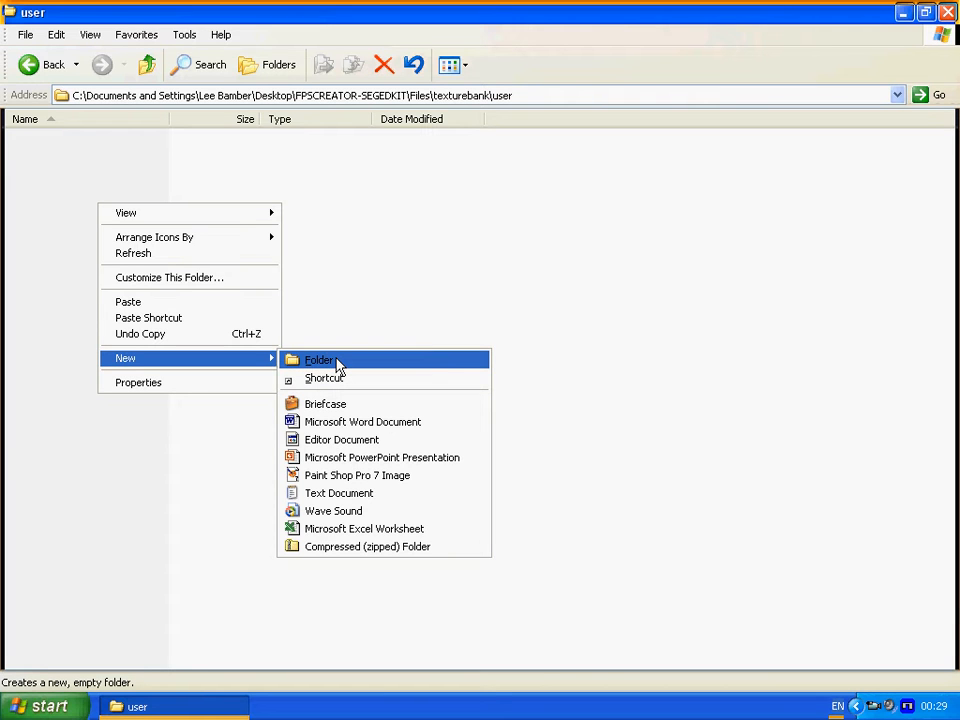
left_click(318, 360)
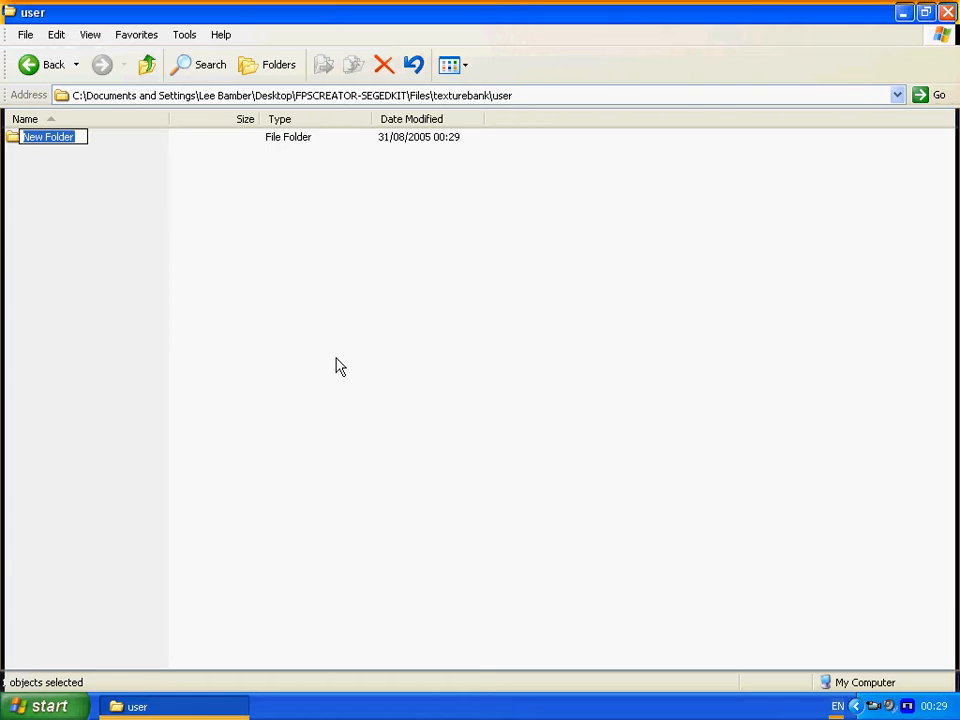
type("rooms")
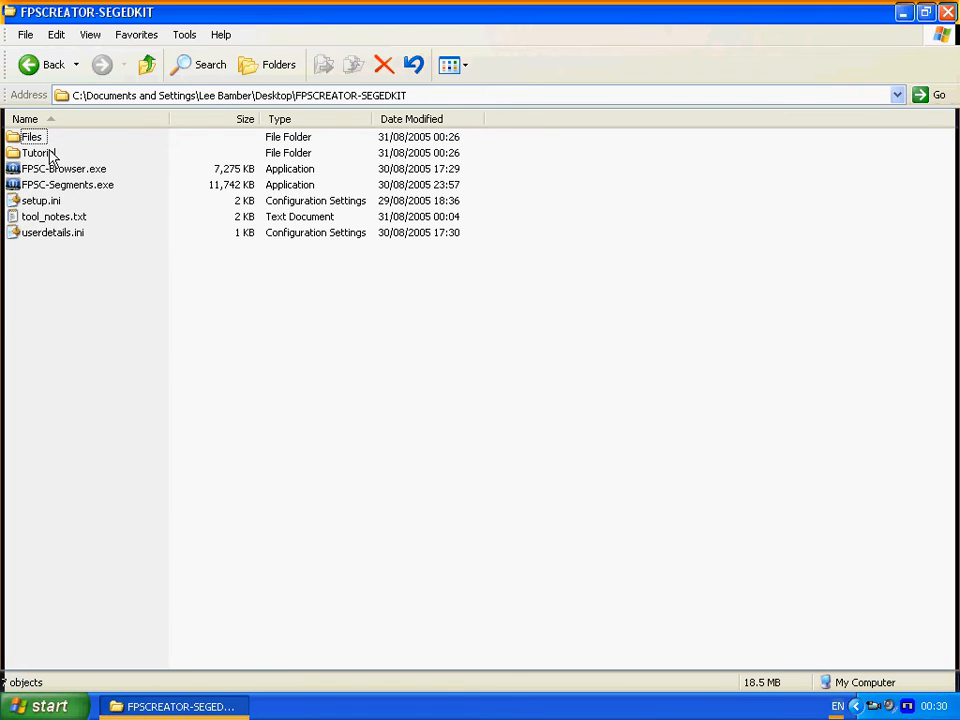
Step: Create a new folder named scenery in Tutorial's Raw Assets
double_click(40, 152)
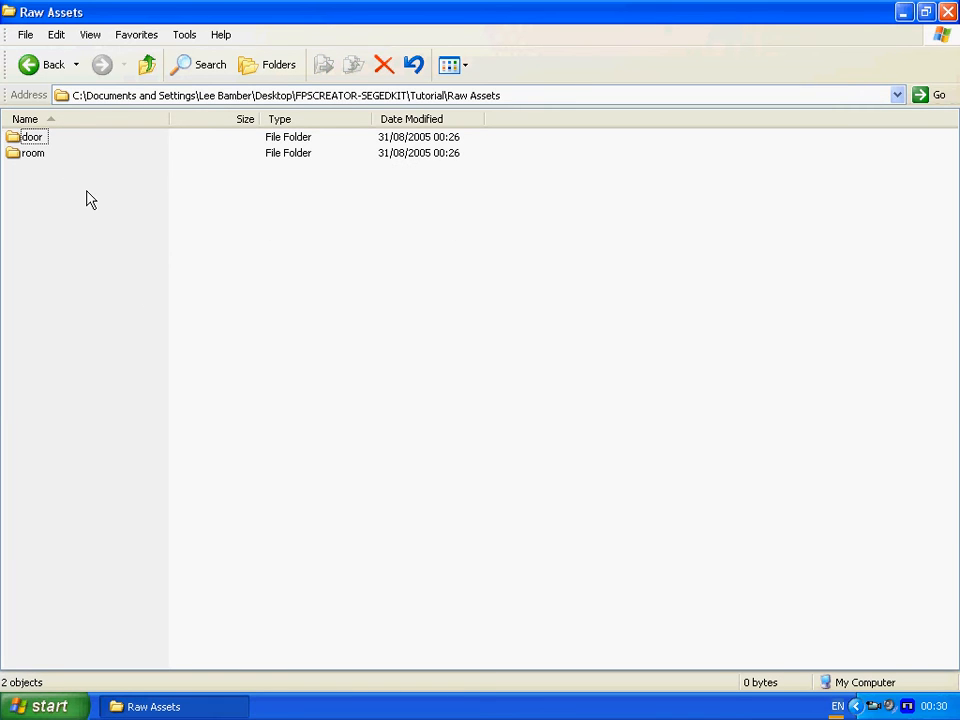
double_click(28, 132)
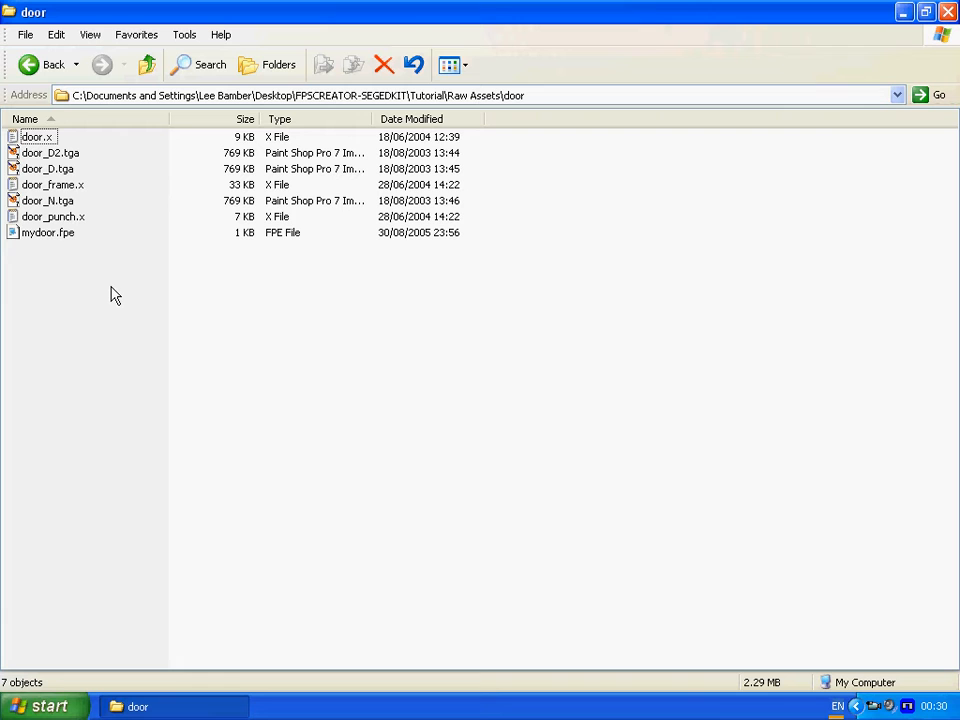
mouse_move(128, 280)
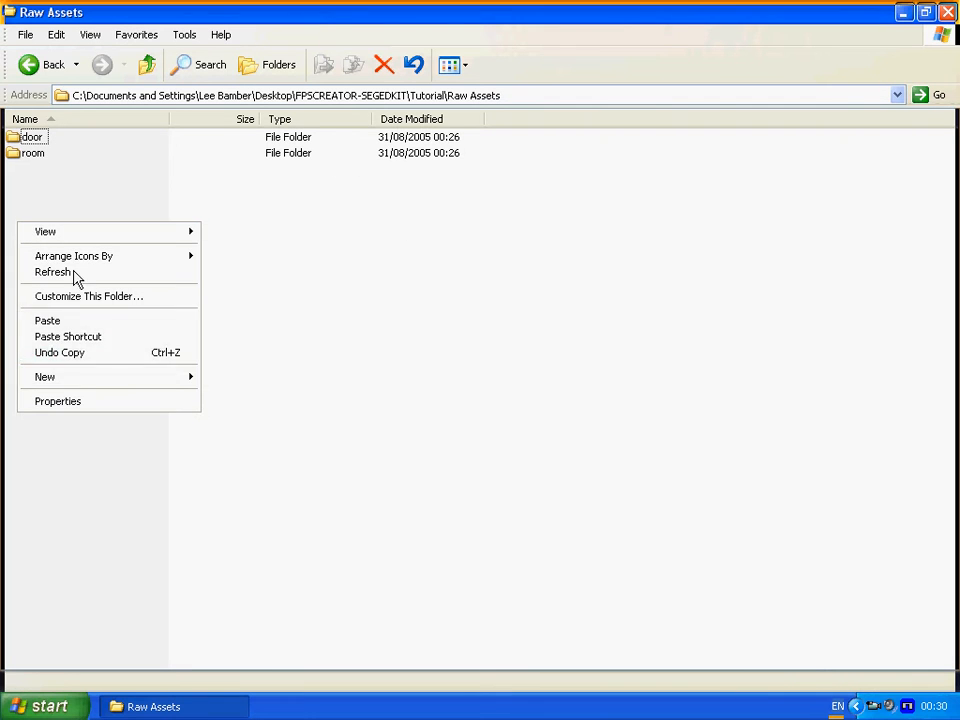
left_click(44, 376)
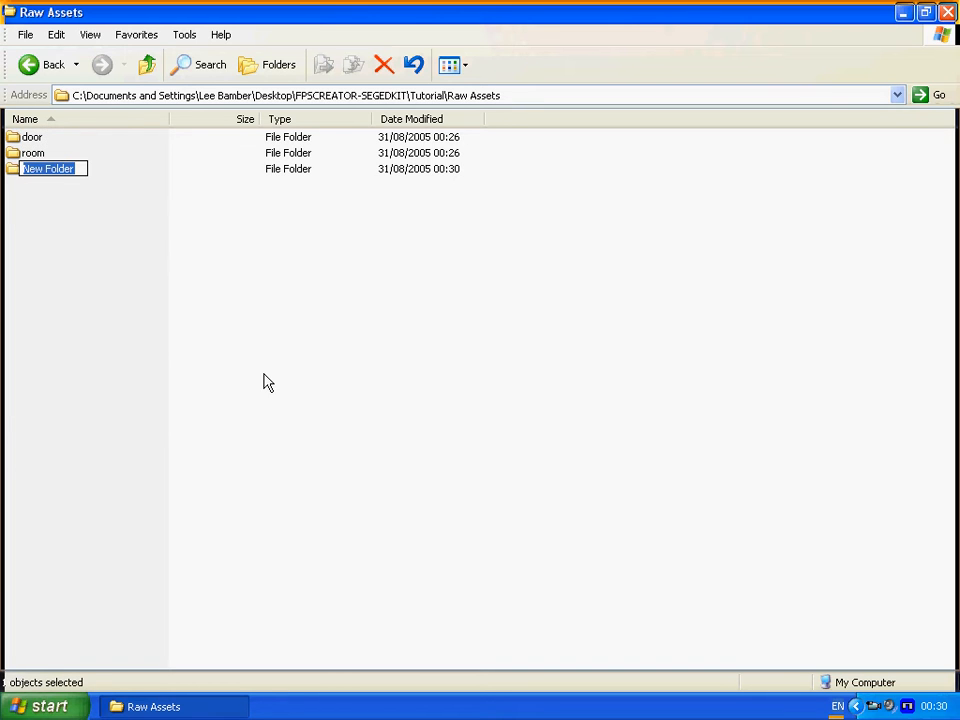
type("scenery")
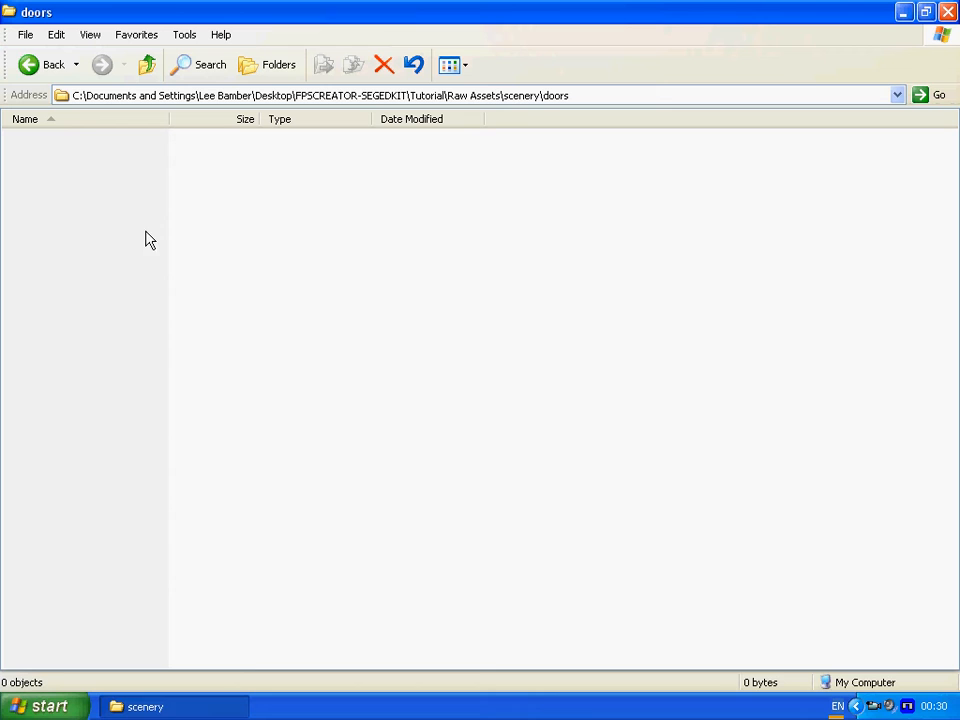
Step: Add a doors folder inside scenery, then go into the kit's Files folder
right_click(148, 238)
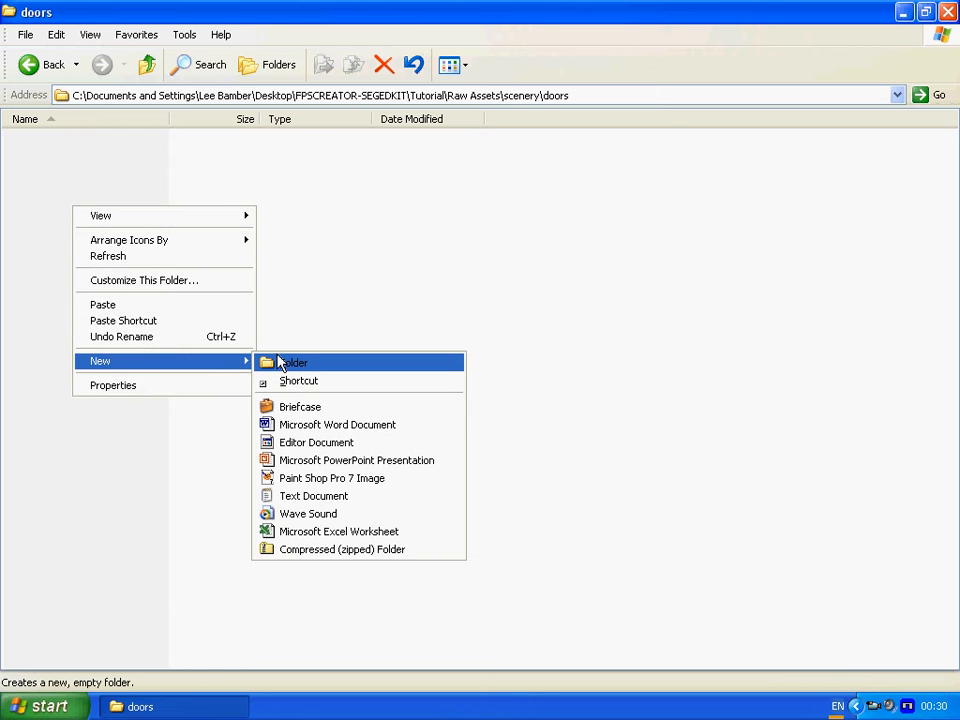
left_click(292, 362)
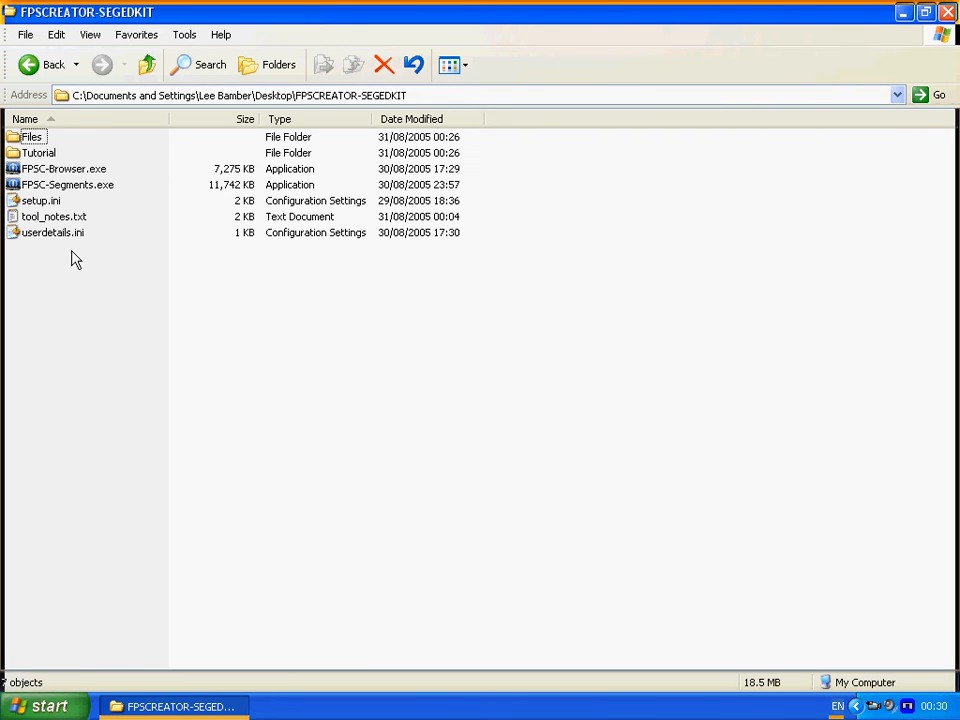
double_click(32, 130)
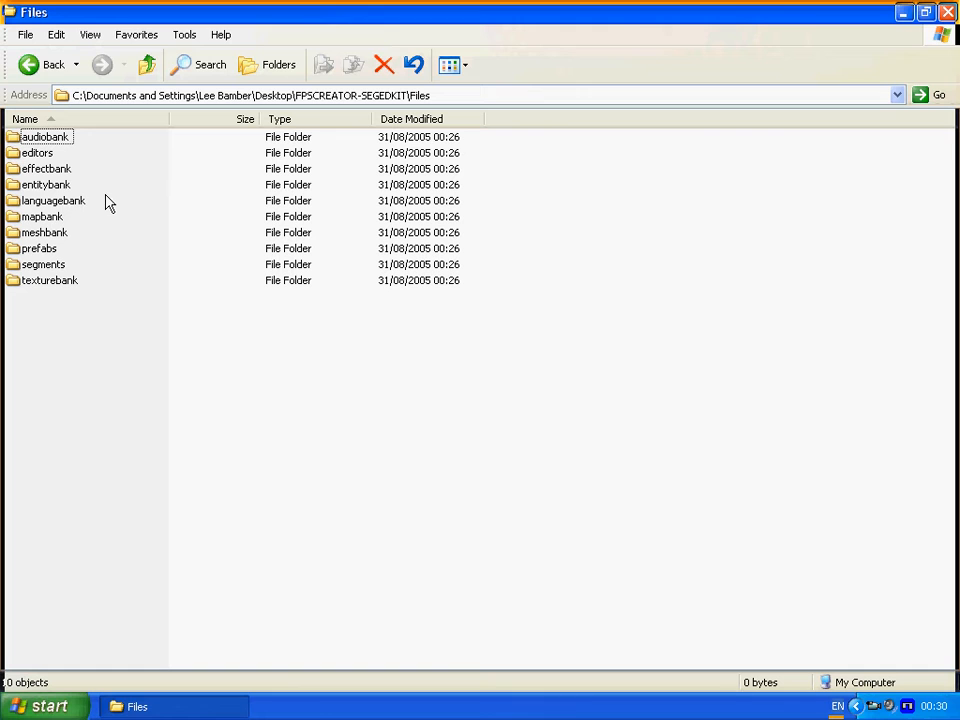
mouse_move(84, 188)
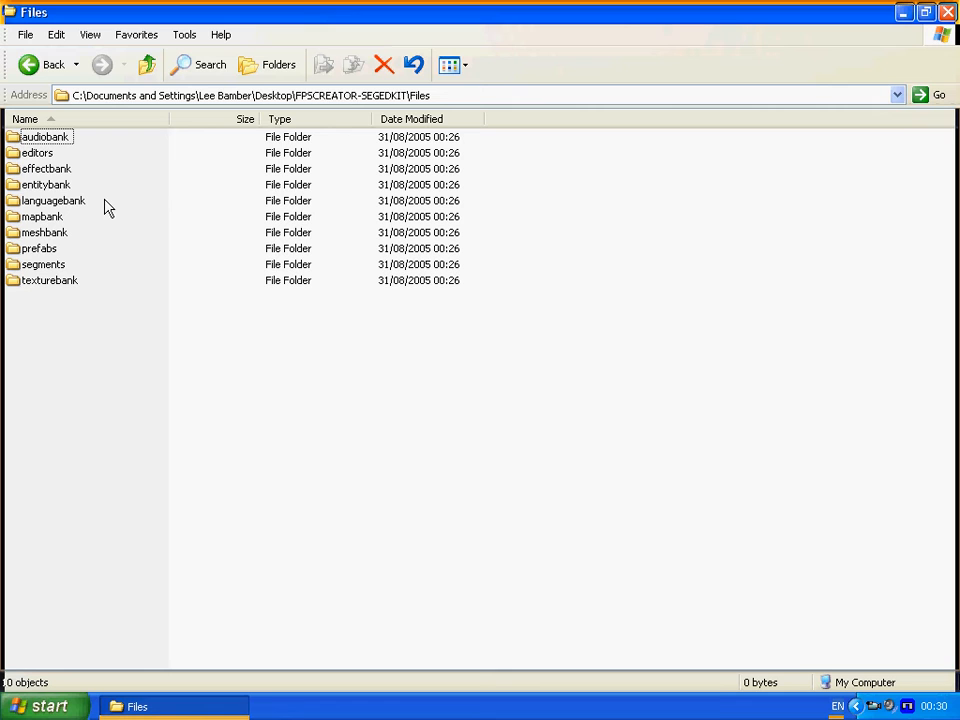
mouse_move(132, 248)
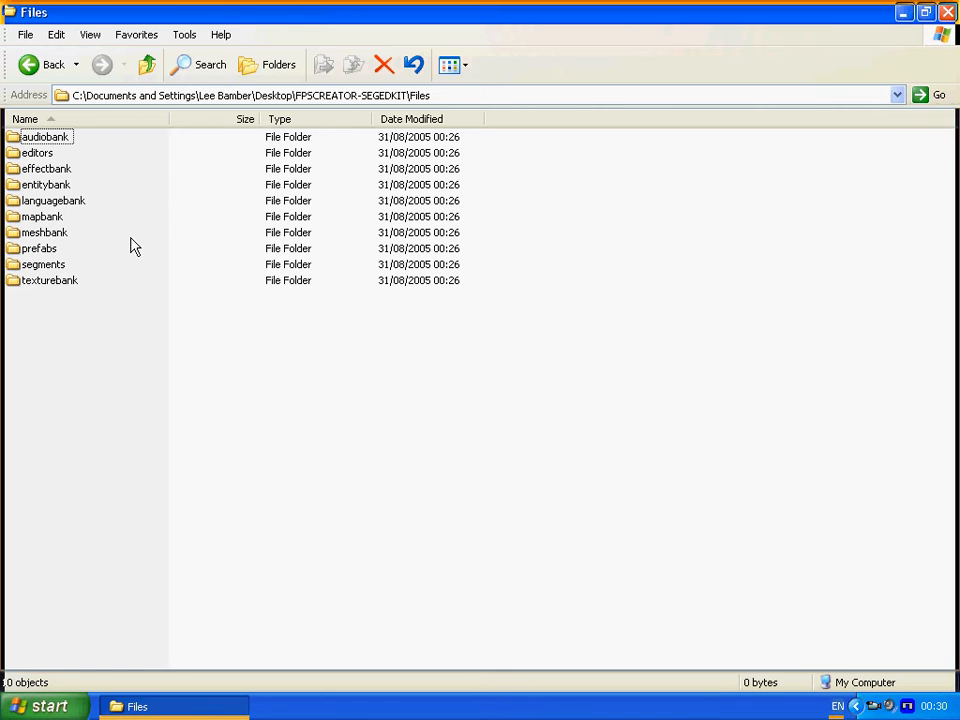
Step: Check meshbank's and texturebank's user folders now list rooms and scenery, then go back
double_click(44, 232)
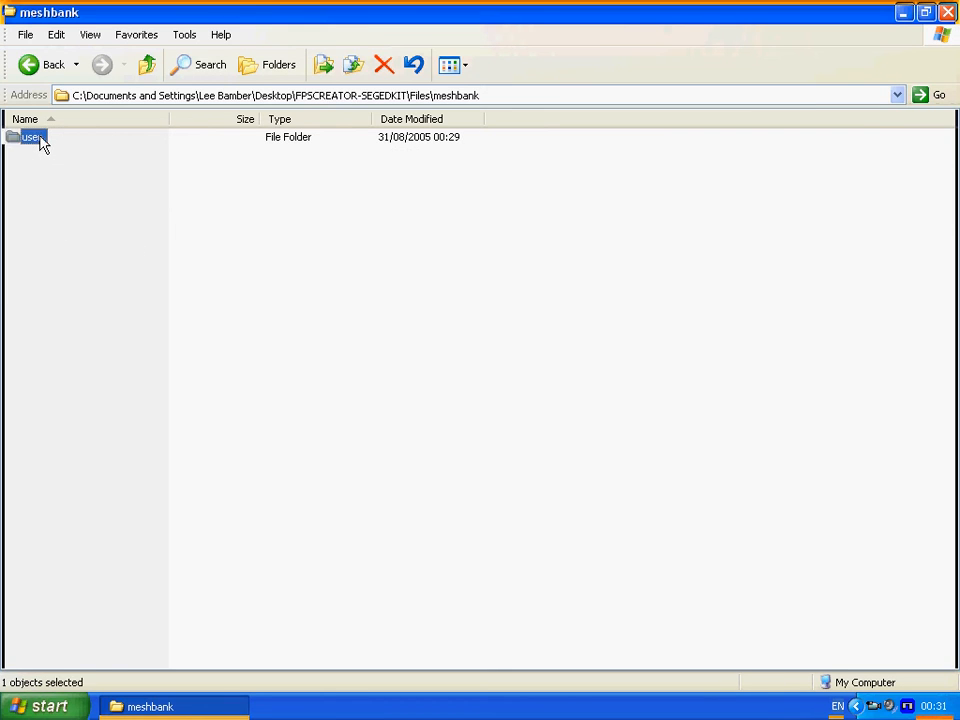
double_click(30, 152)
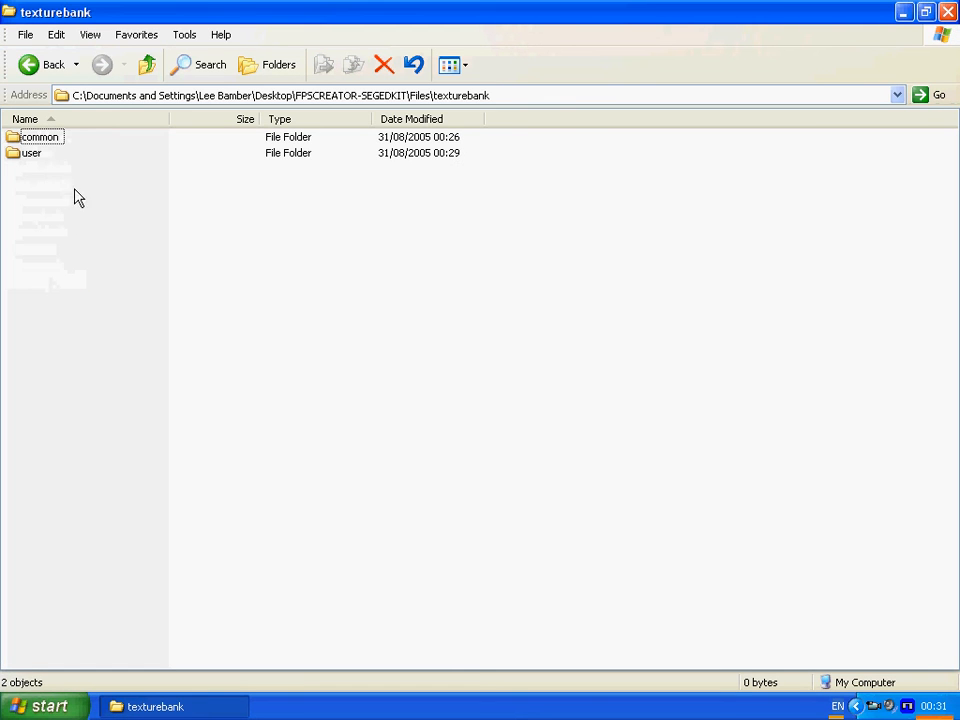
double_click(28, 152)
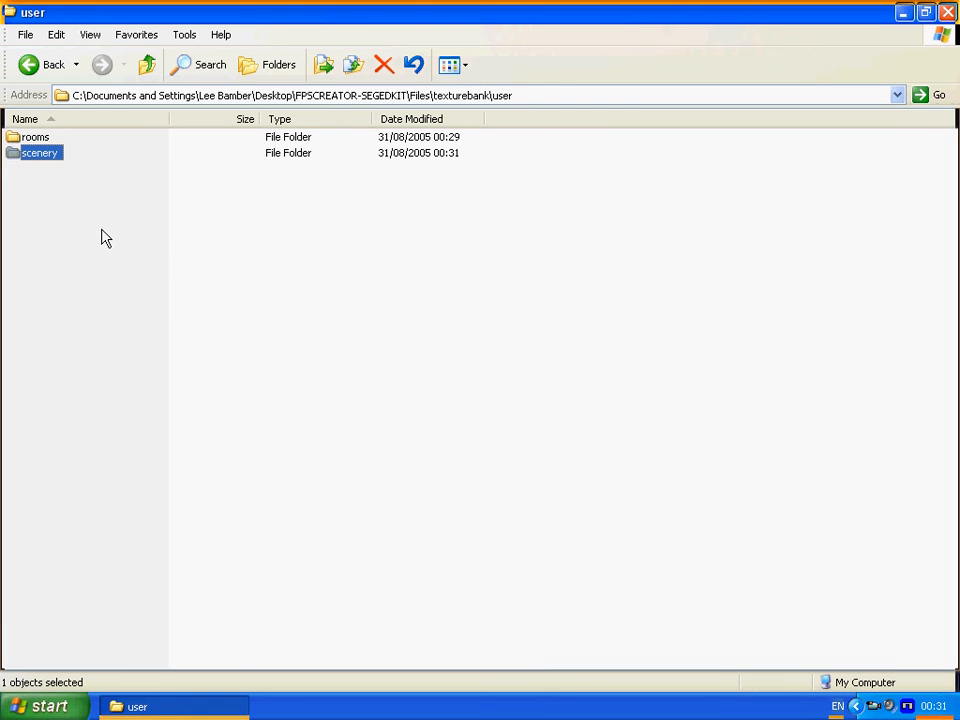
left_click(38, 62)
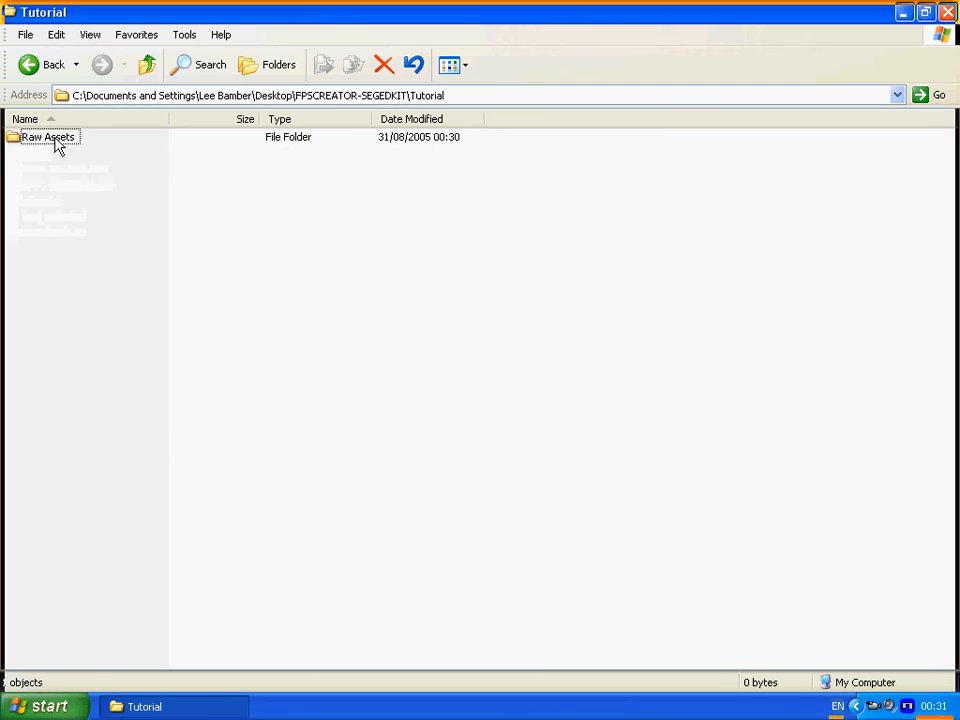
Step: Look at the door.x mesh in the door raw assets folder, then head back toward Files
double_click(44, 136)
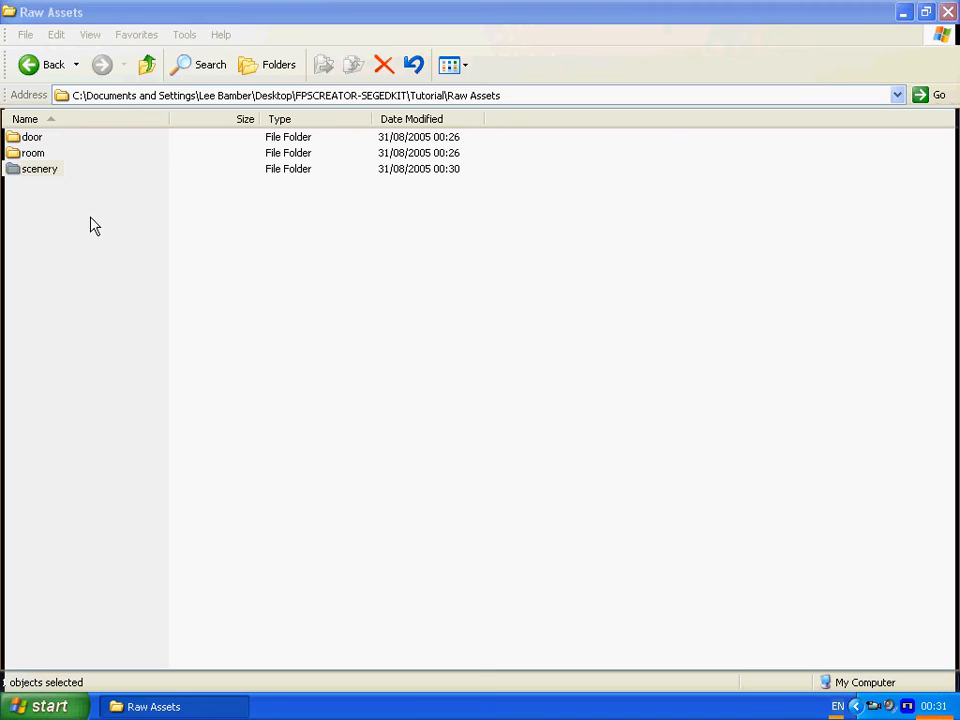
double_click(36, 124)
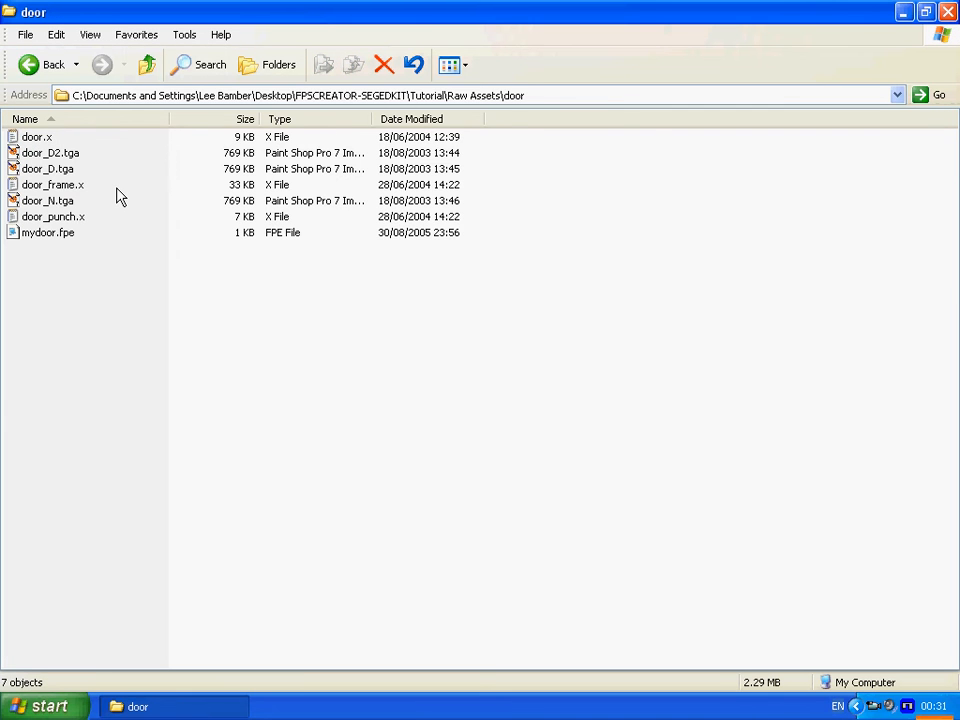
left_click(40, 136)
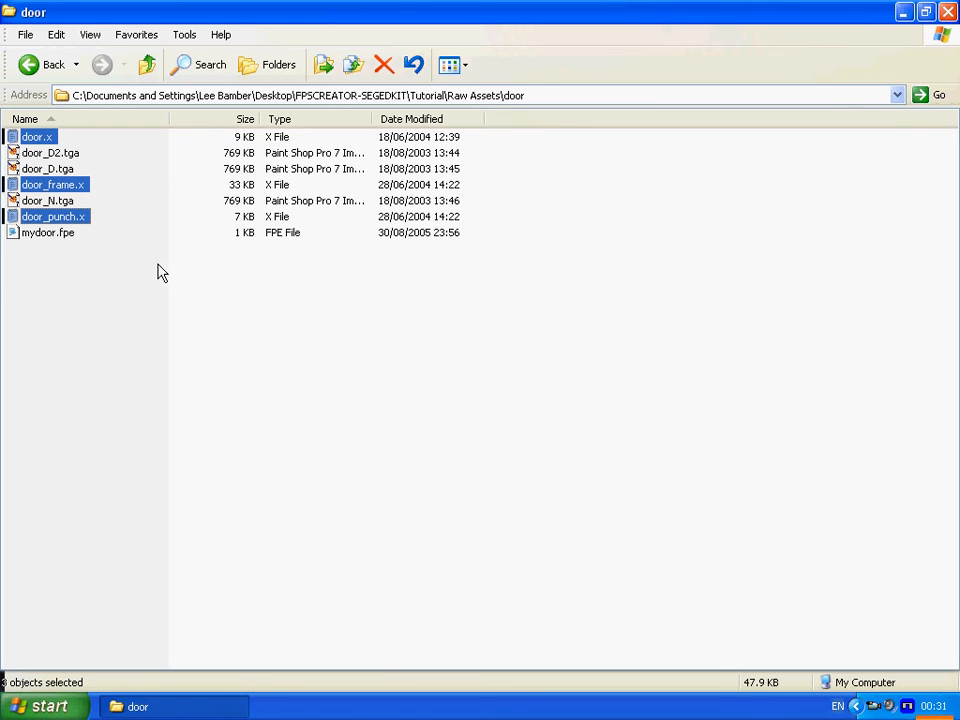
mouse_move(172, 284)
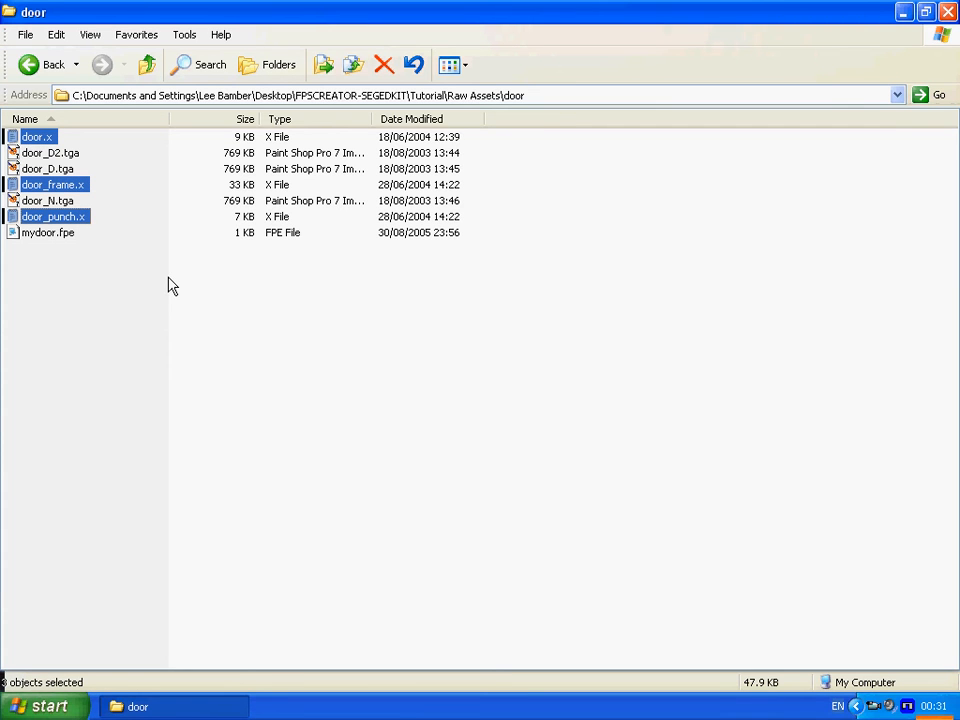
left_click(40, 62)
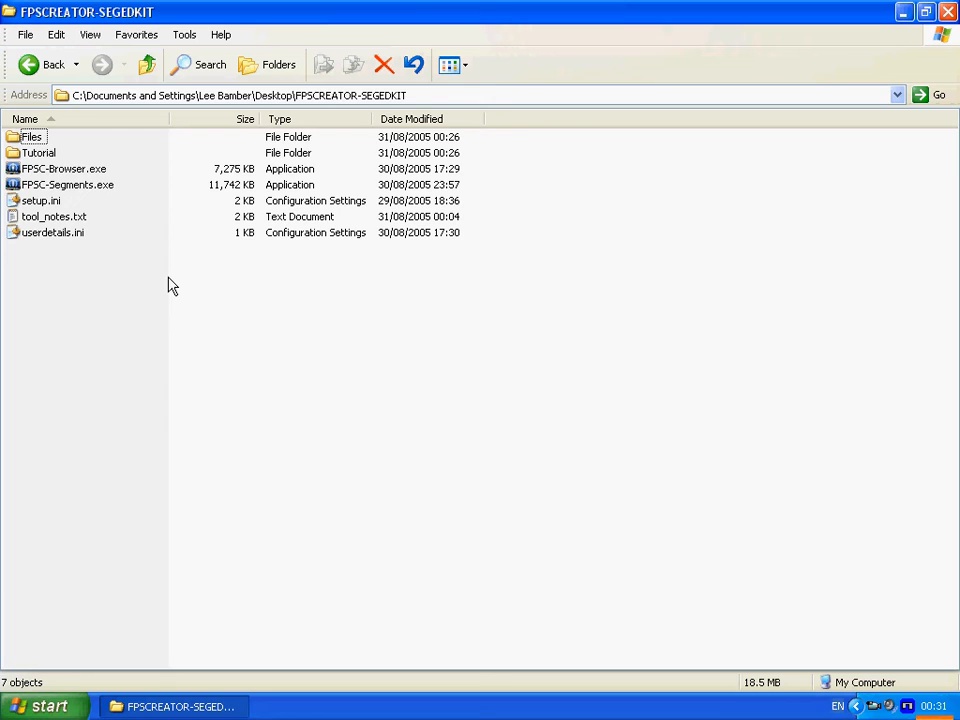
Step: Browse Files\meshbank\user\scenery\doors\mydoor to confirm the three door meshes, then go back
double_click(30, 156)
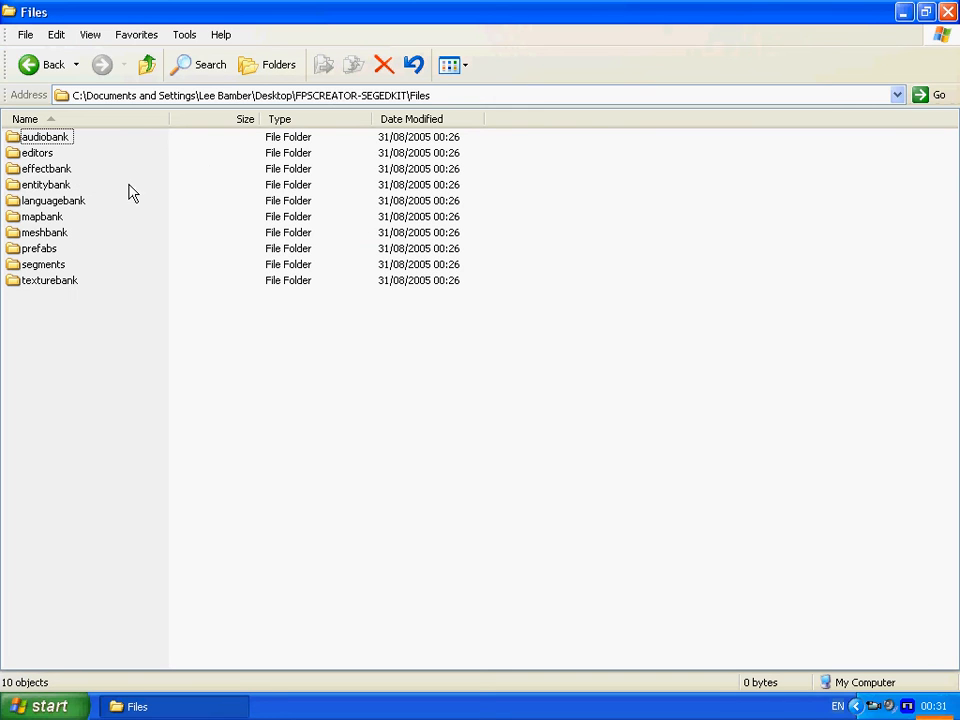
left_click(42, 232)
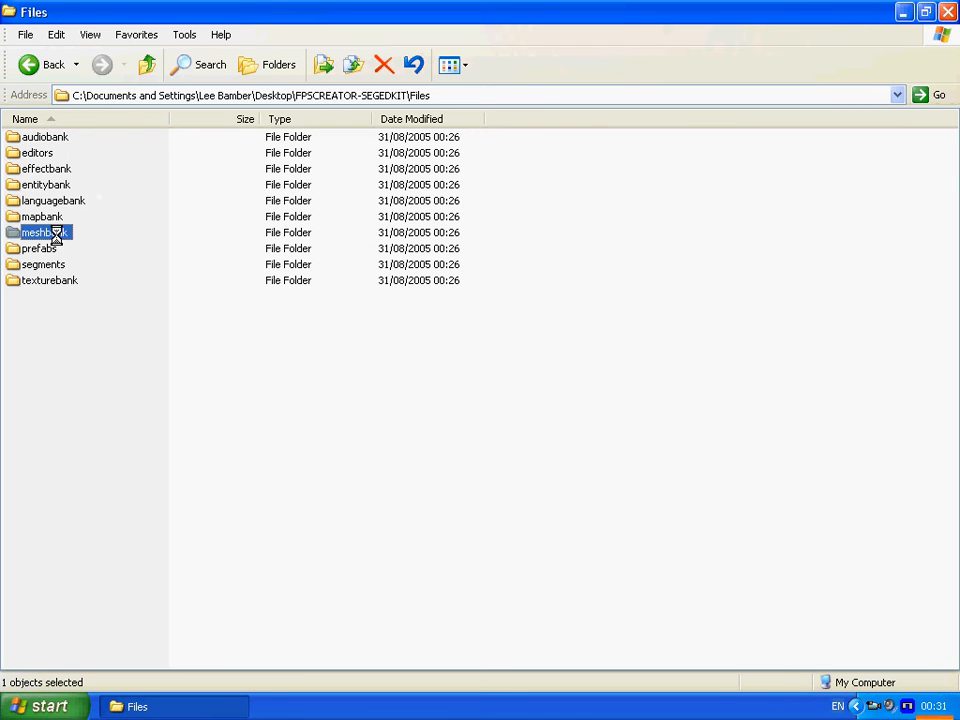
double_click(44, 232)
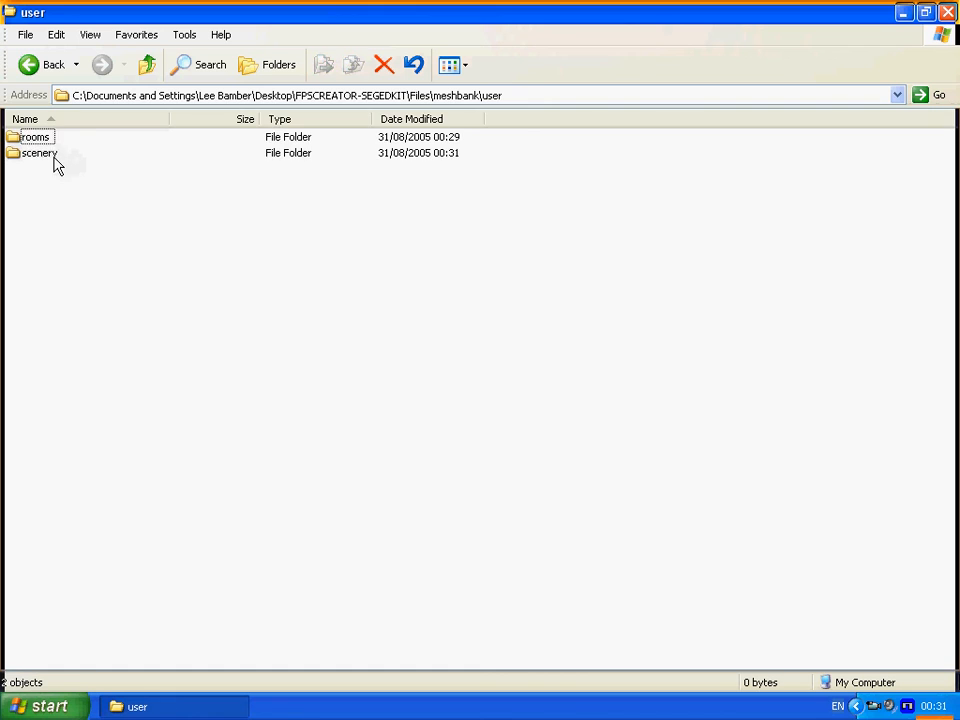
double_click(40, 154)
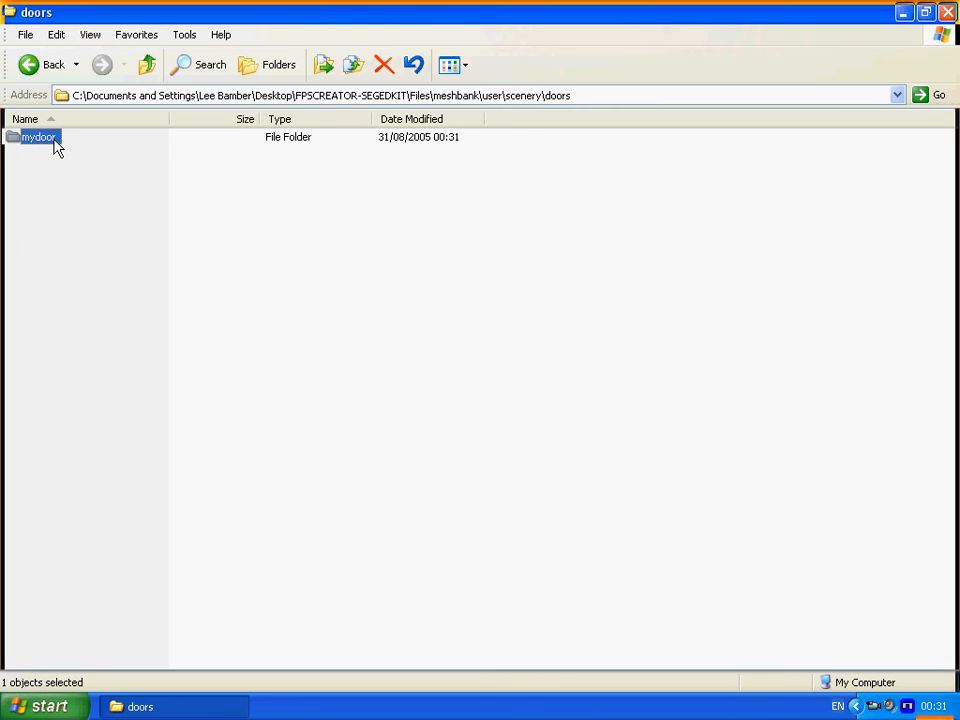
double_click(40, 152)
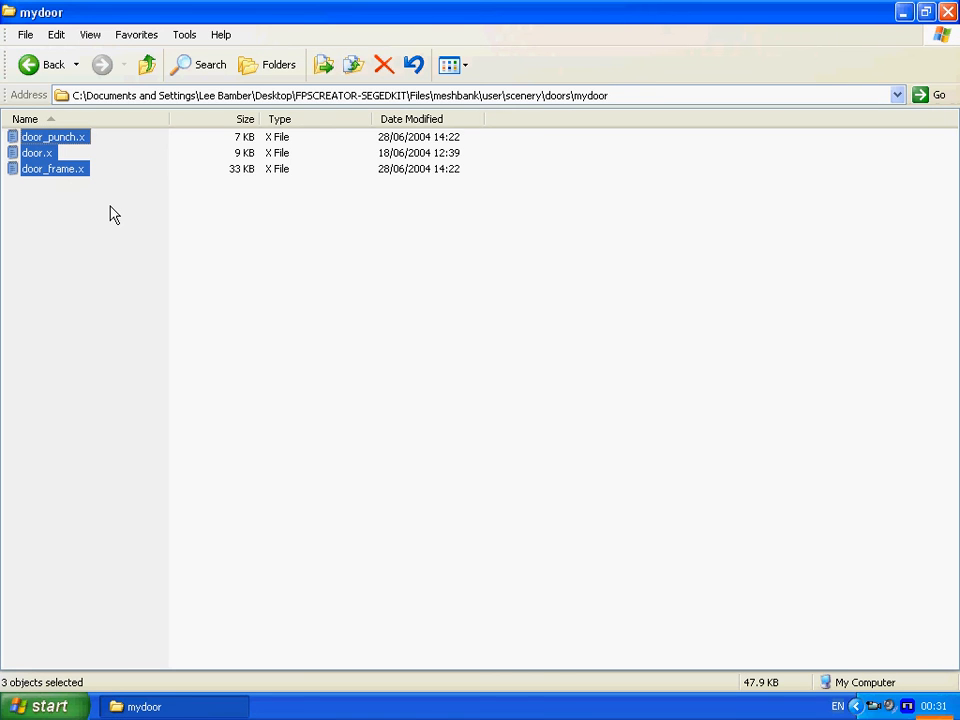
left_click(32, 64)
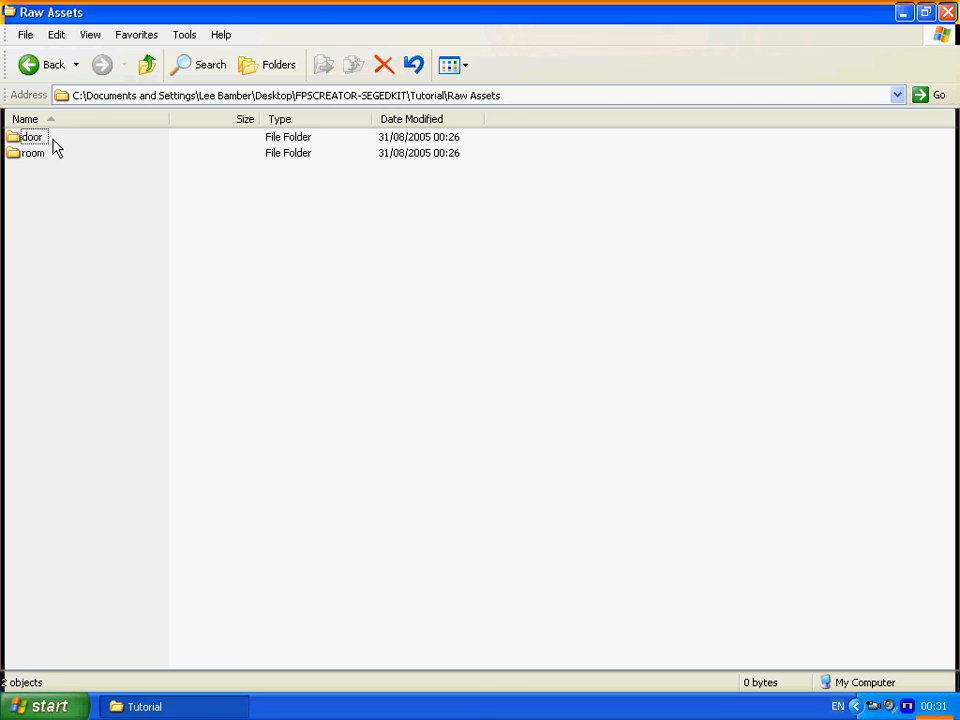
Step: Browse texturebank\user\scenery\doors to confirm the mydoor texture folder, then go back up
double_click(30, 152)
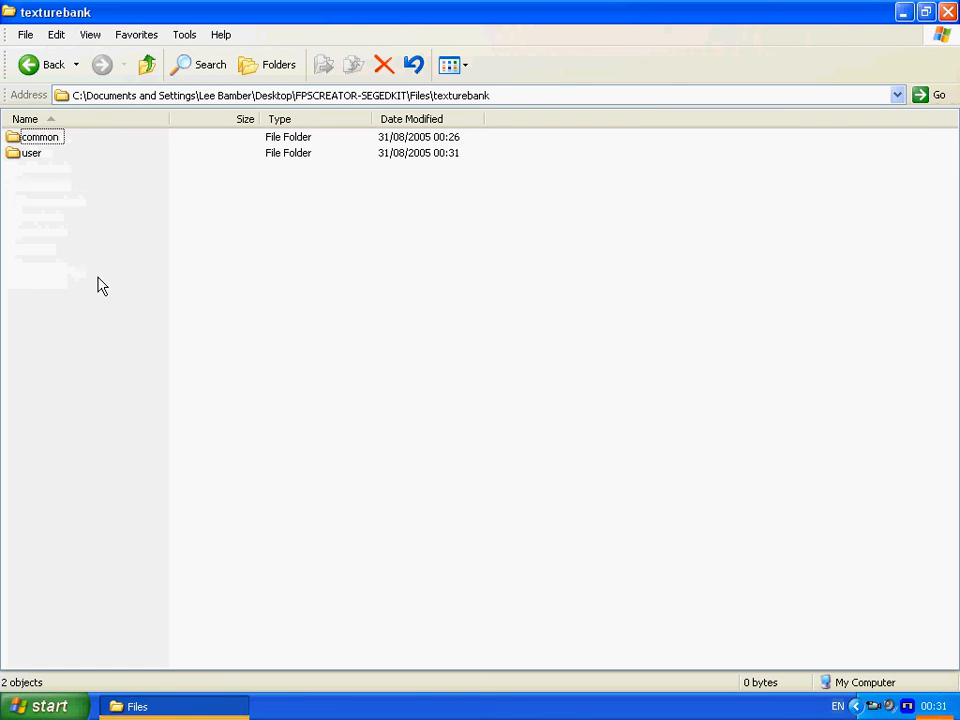
double_click(32, 152)
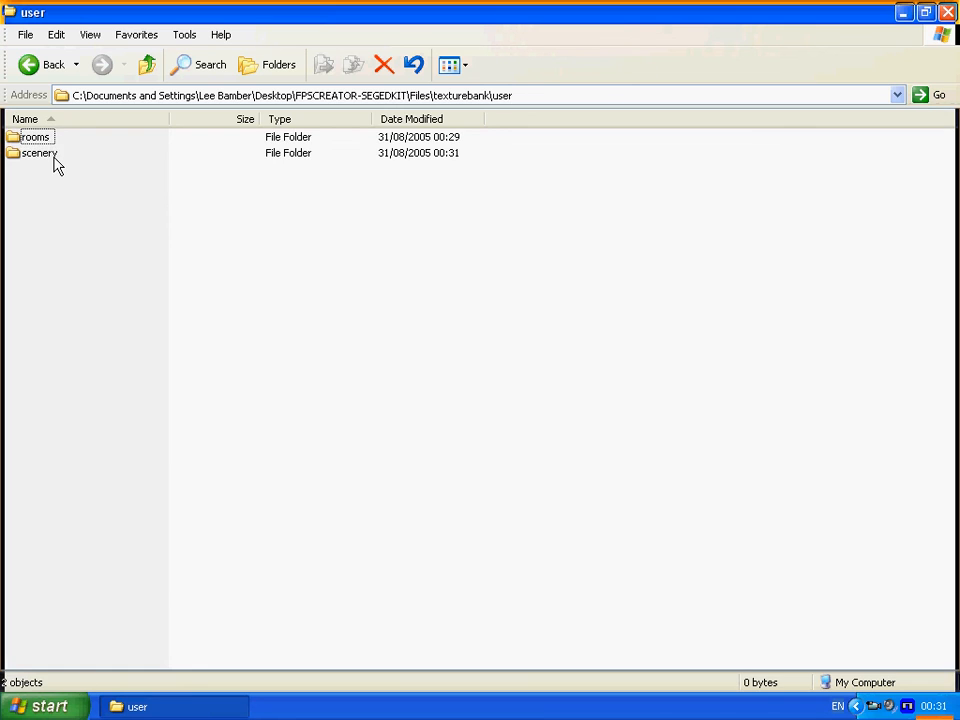
double_click(44, 152)
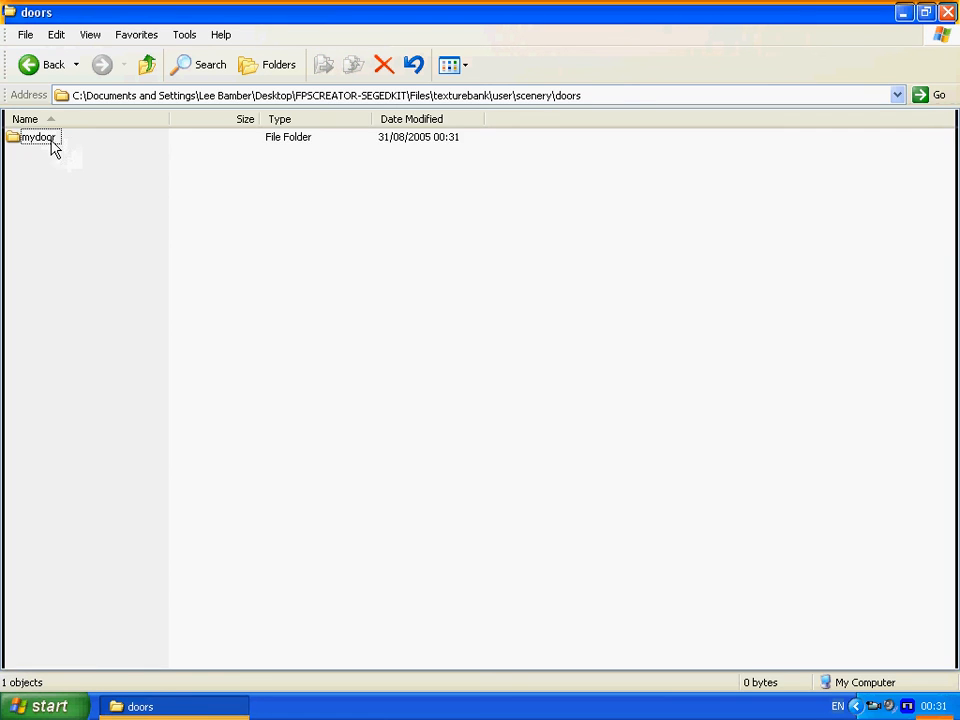
double_click(40, 144)
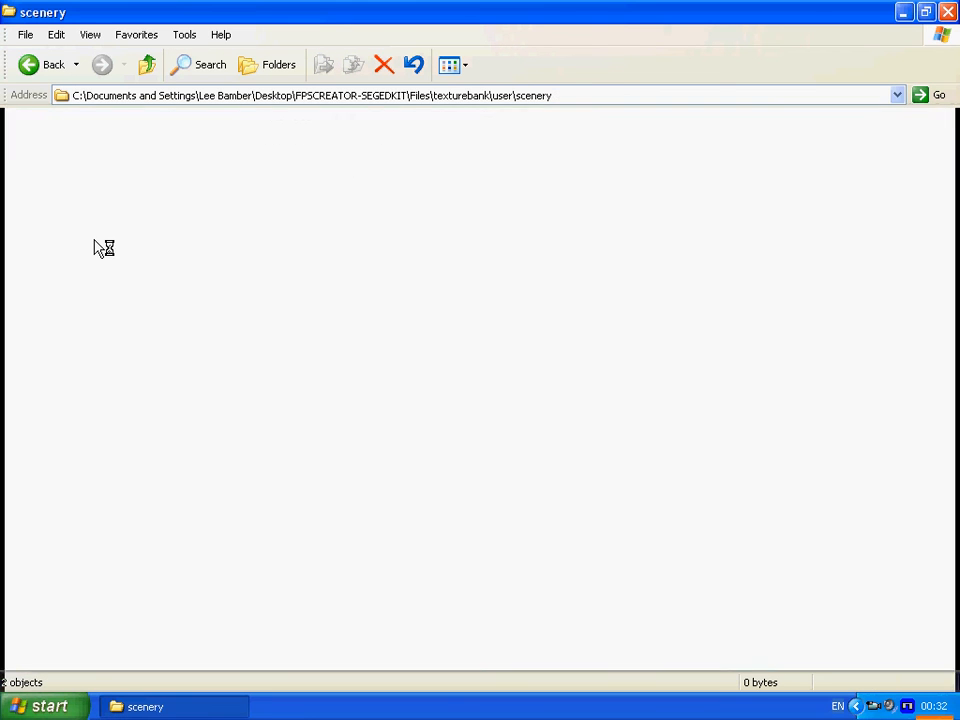
left_click(34, 62)
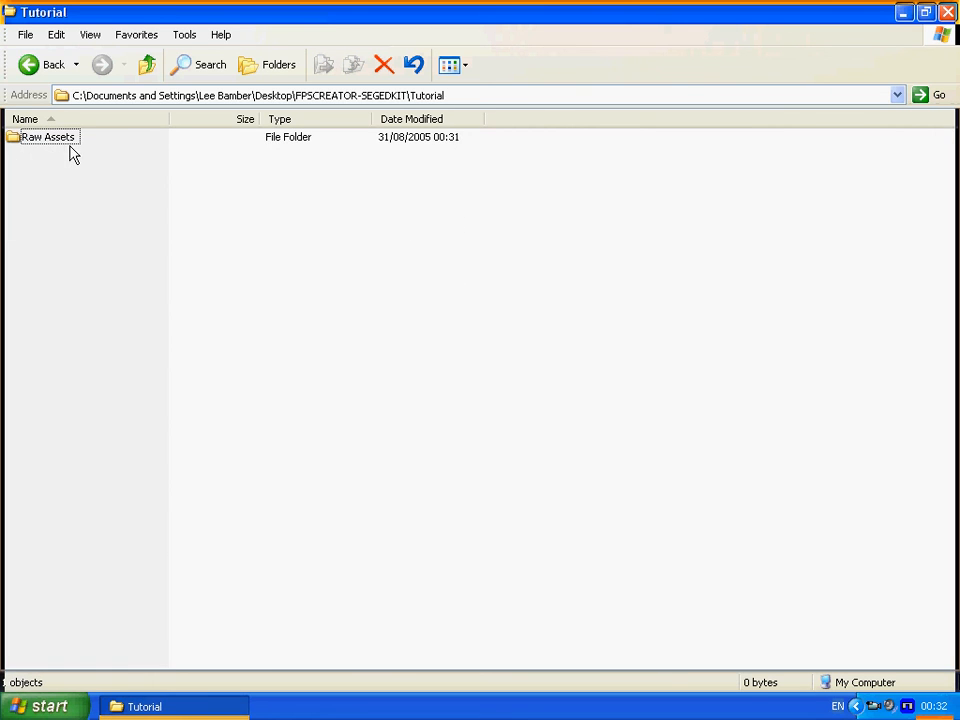
Step: Browse from the door raw assets into Files\entitybank\user\scenery\doors
double_click(40, 140)
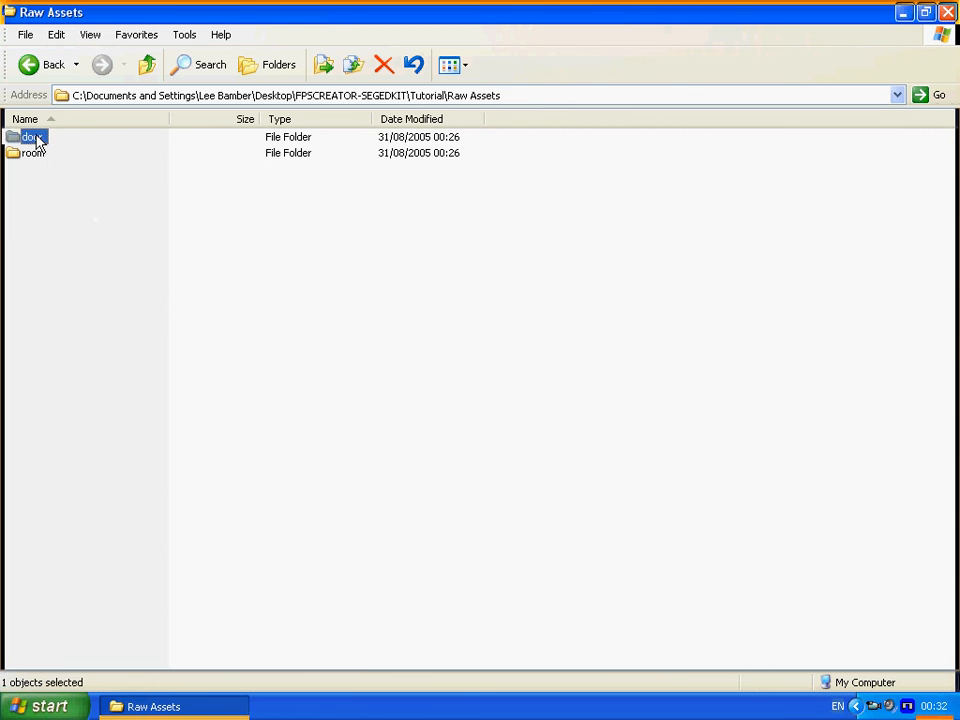
double_click(30, 140)
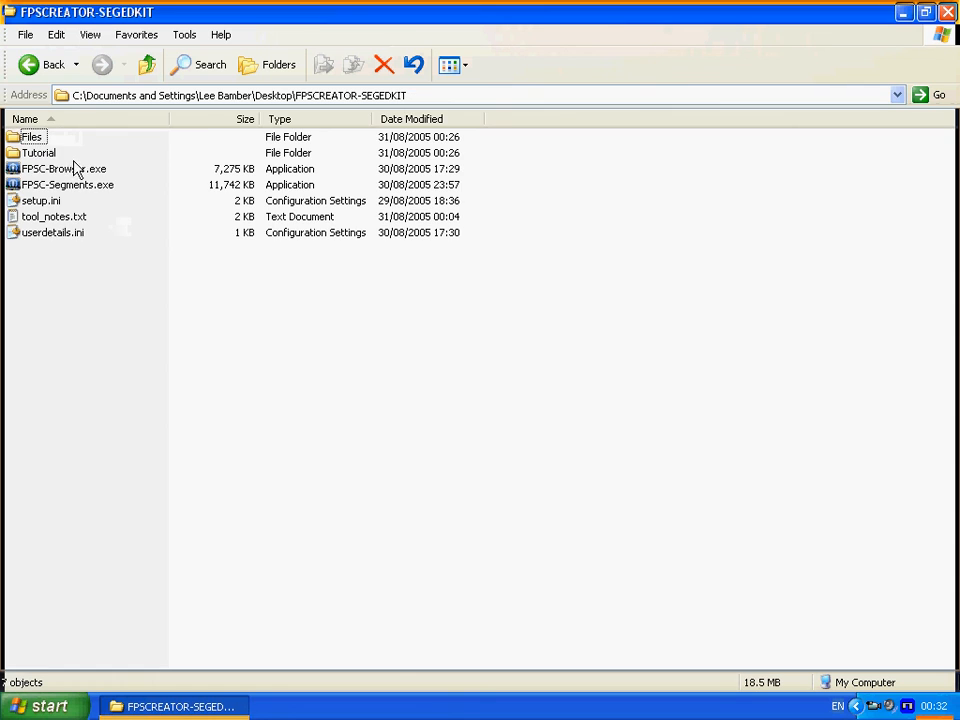
double_click(30, 154)
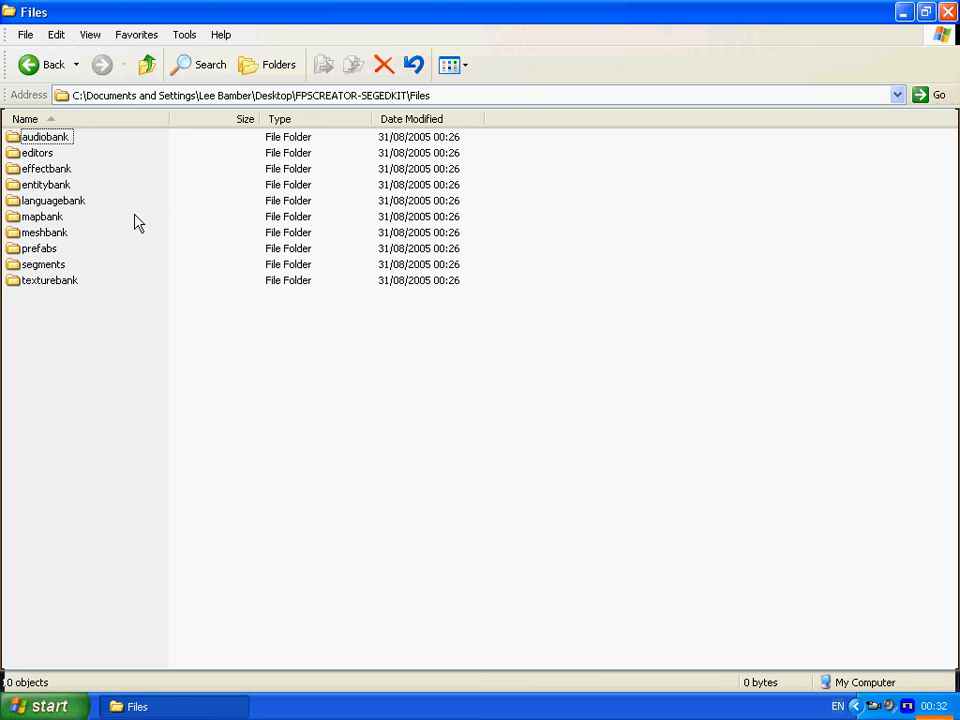
mouse_move(58, 194)
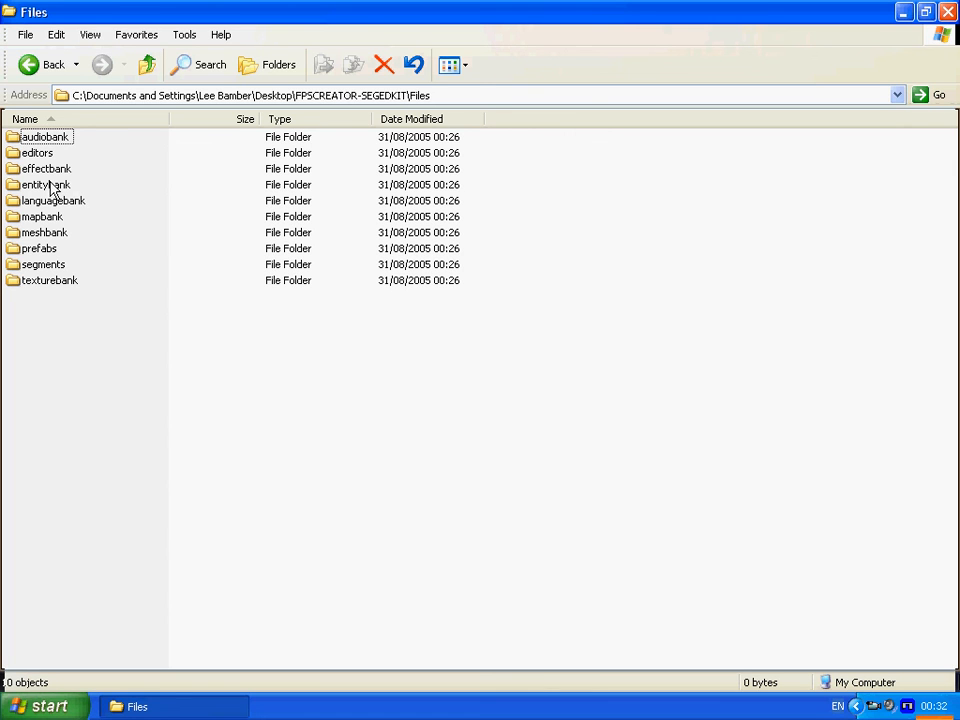
double_click(44, 188)
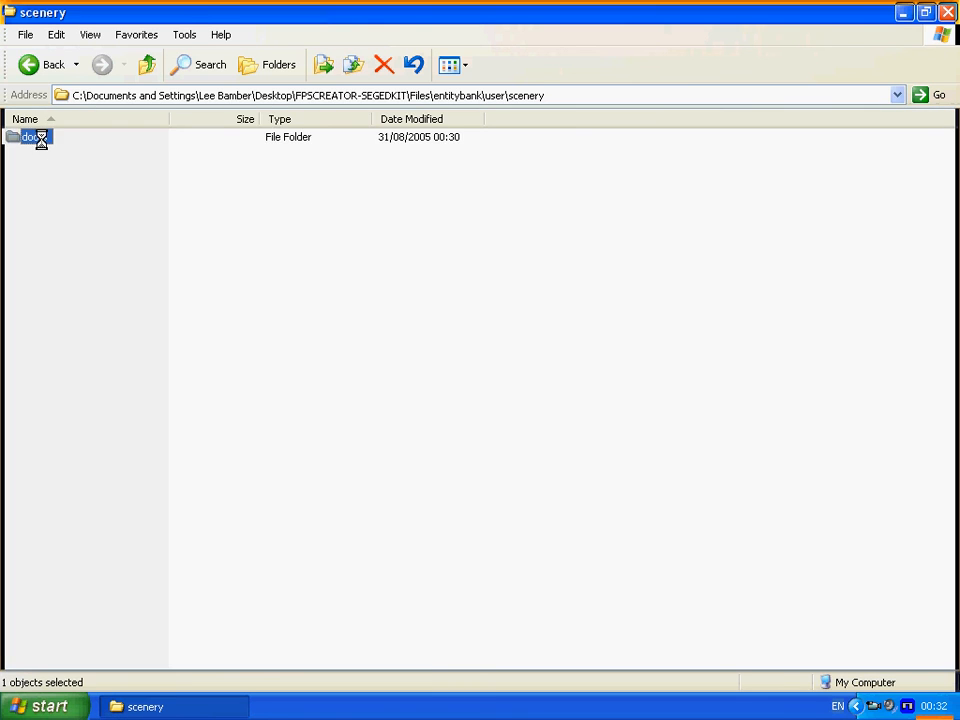
double_click(32, 140)
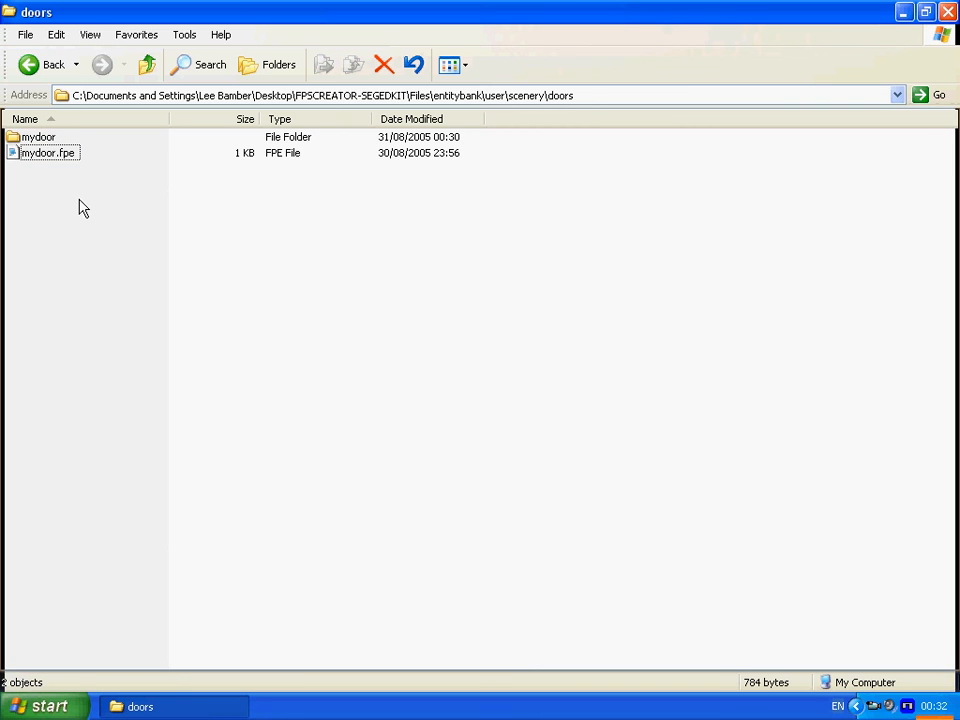
mouse_move(108, 190)
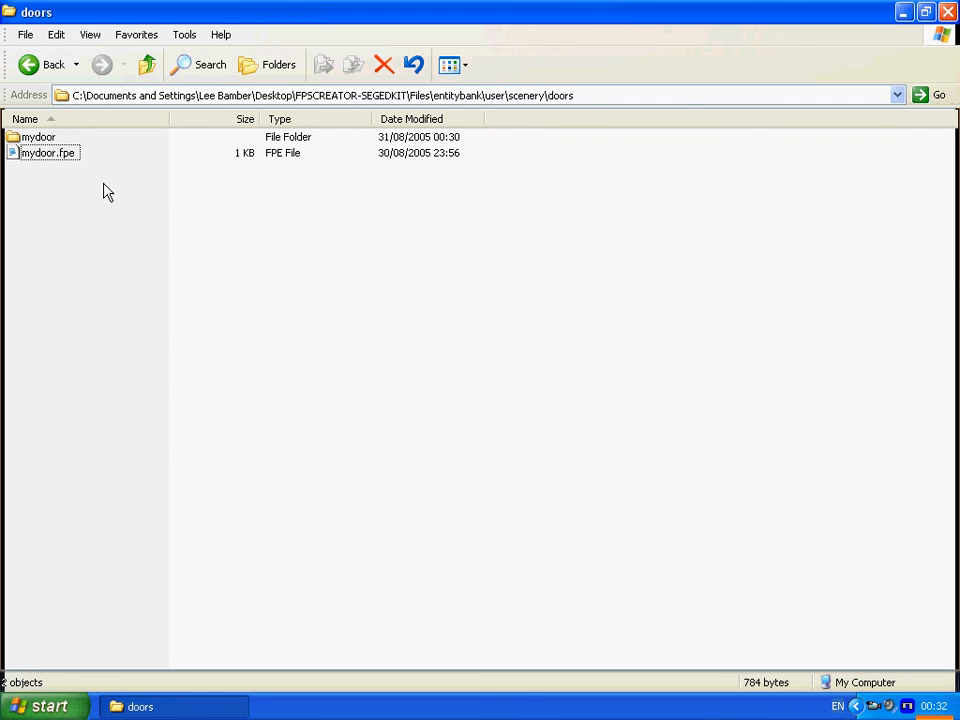
Step: Delete the mydoor folder so only mydoor.fpe remains, and open mydoor.fpe in Notepad
left_click(40, 136)
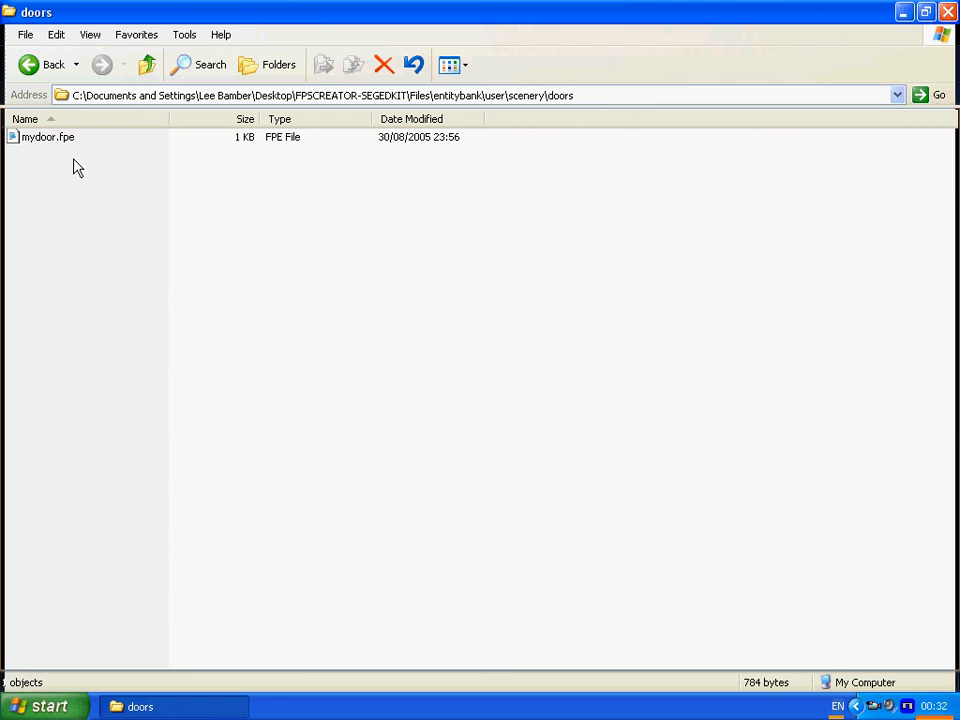
double_click(40, 136)
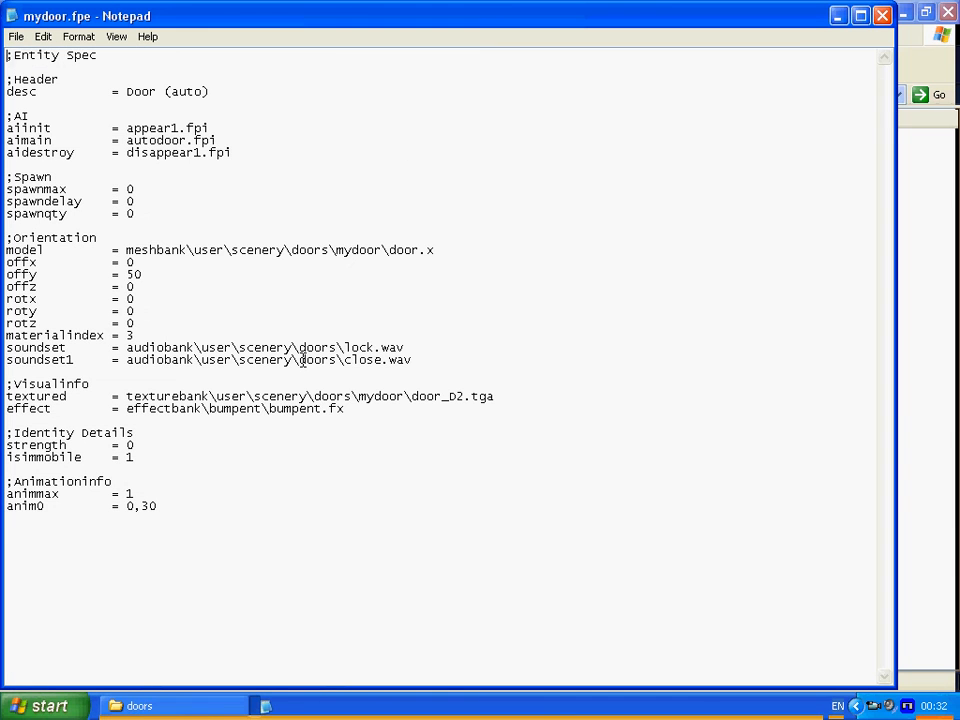